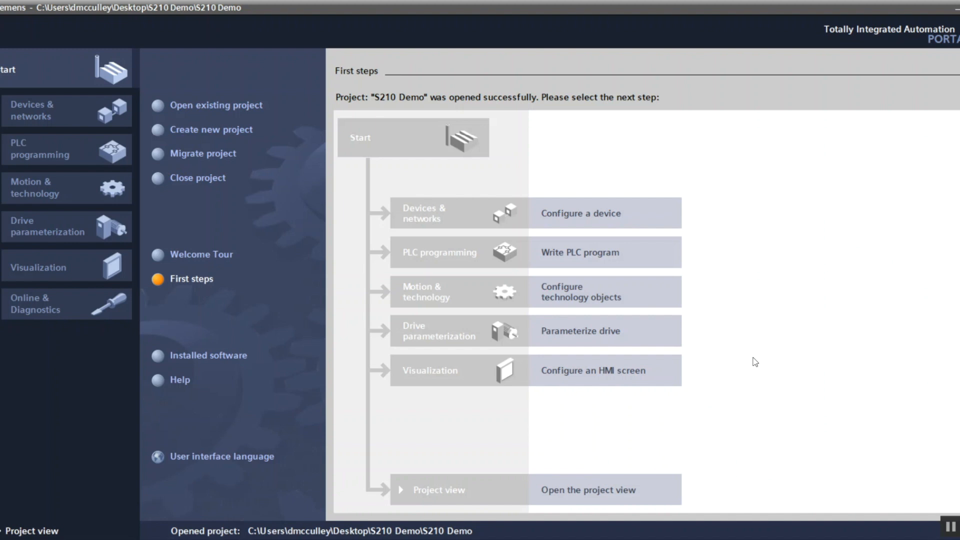
mouse_move(333, 218)
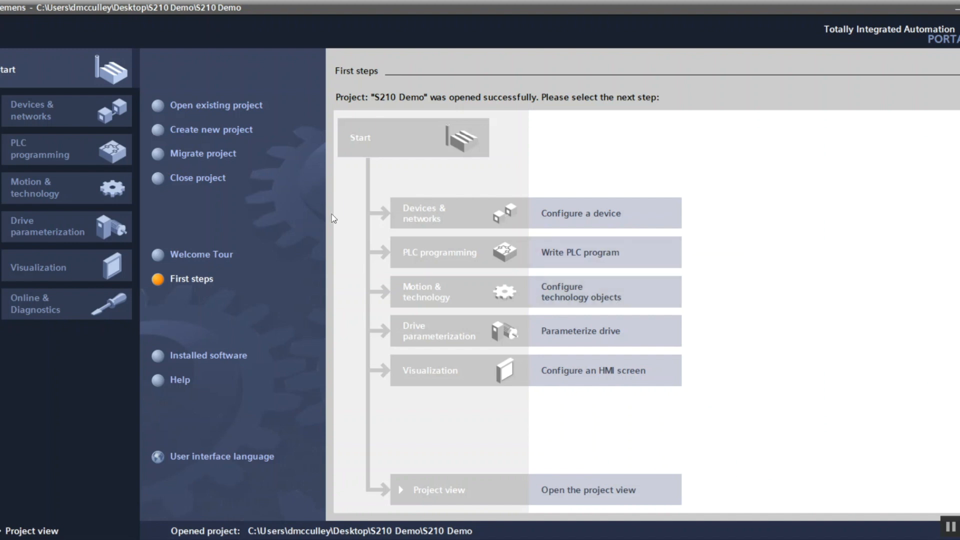
mouse_move(572, 219)
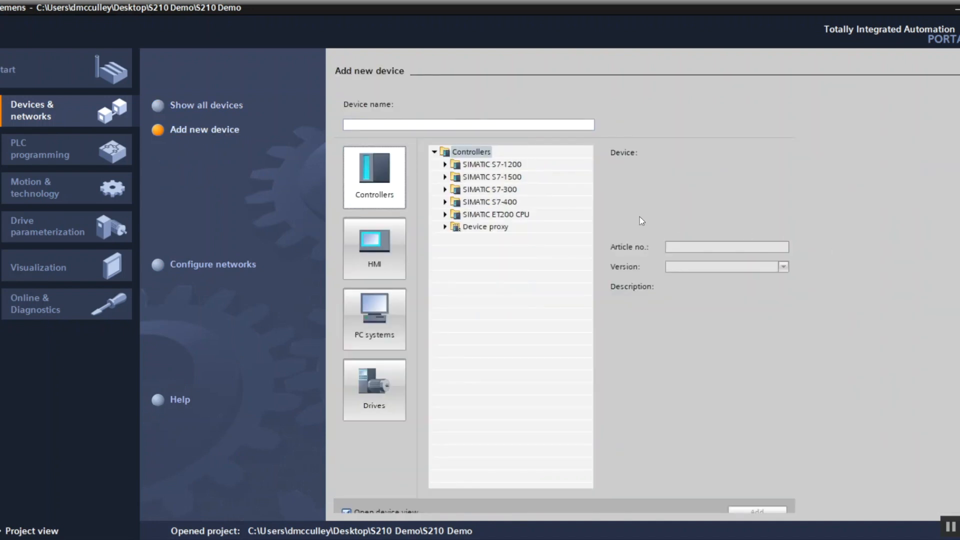
Step: Pick CPU 1511TF-1 PN variant 6ES7 511-1UK01-0AB0 (V2.6) from the S7-1500 catalogue
left_click(445, 177)
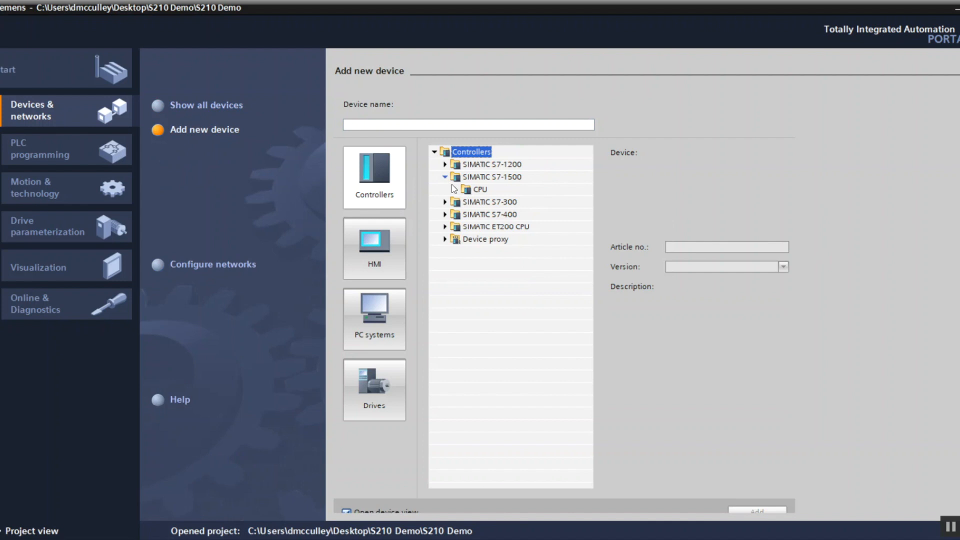
left_click(466, 189)
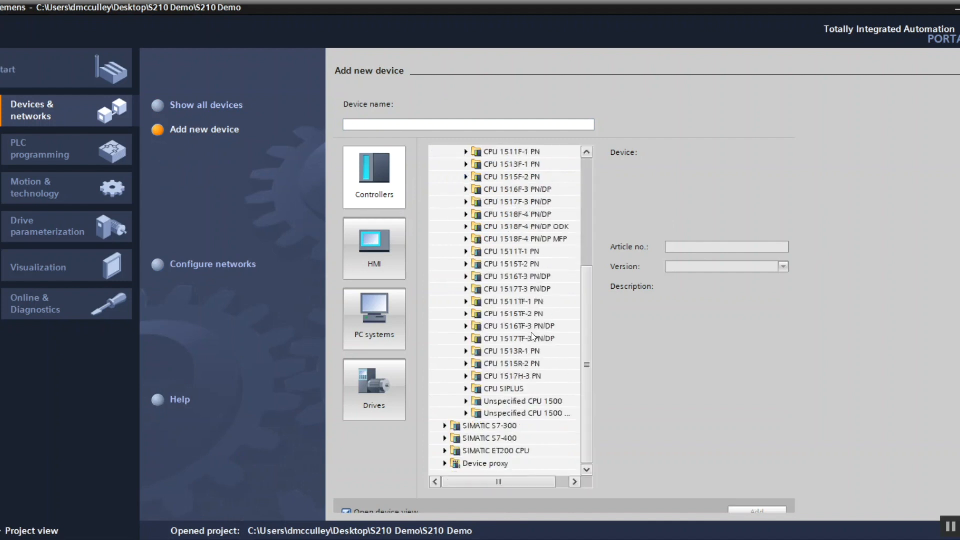
mouse_move(466, 305)
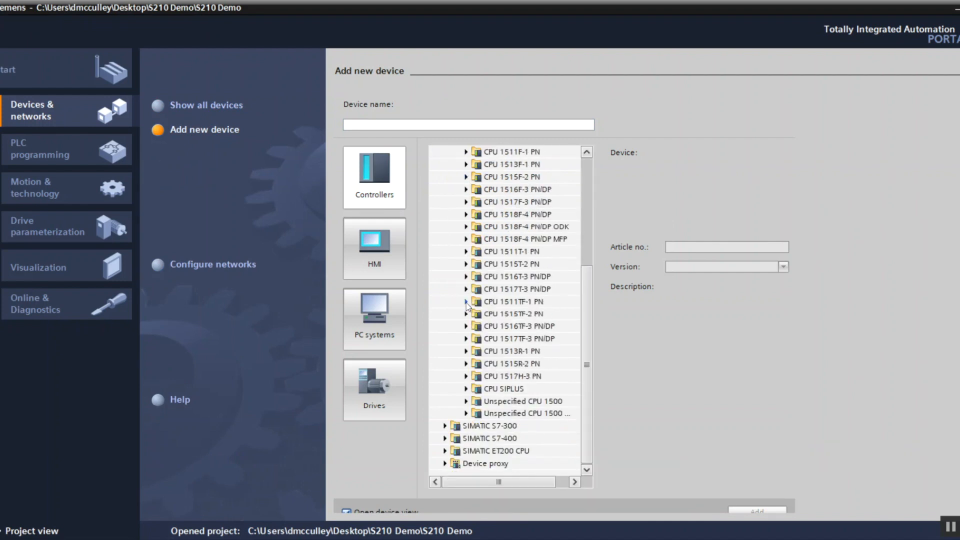
left_click(466, 301)
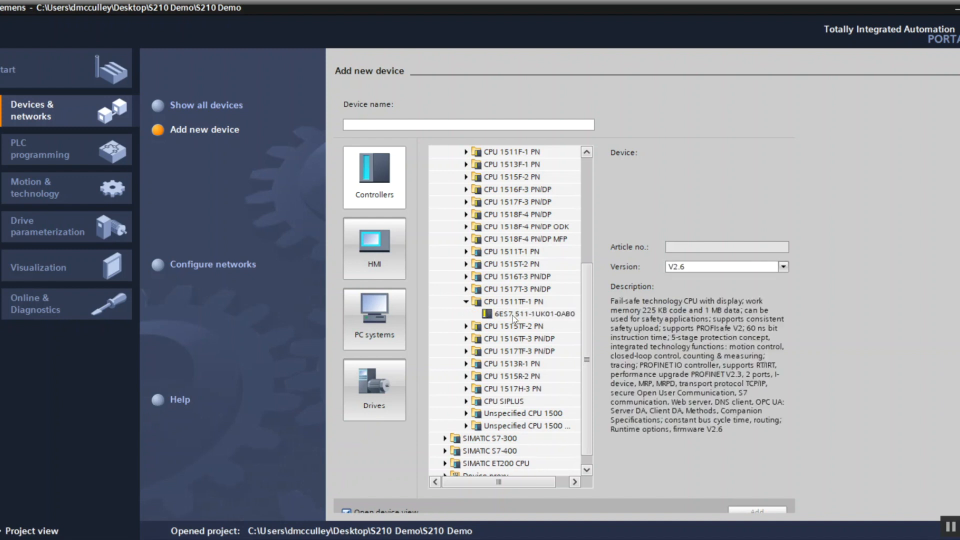
left_click(524, 314)
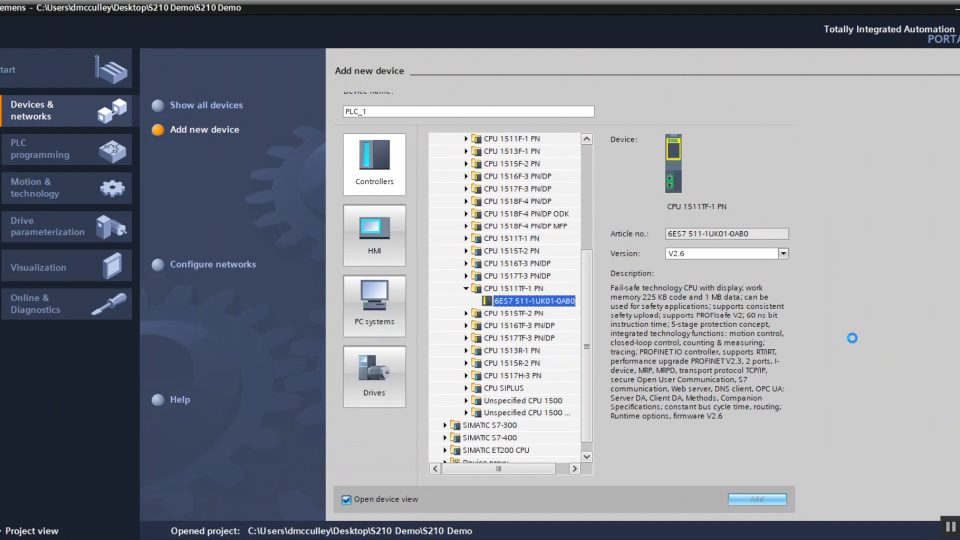
Step: Add the SINAMICS S210 6SL3210-5HB10-4xFx drive (200-240 V 1 AC, 0.4 kW) as Drive unit_1
left_click(757, 499)
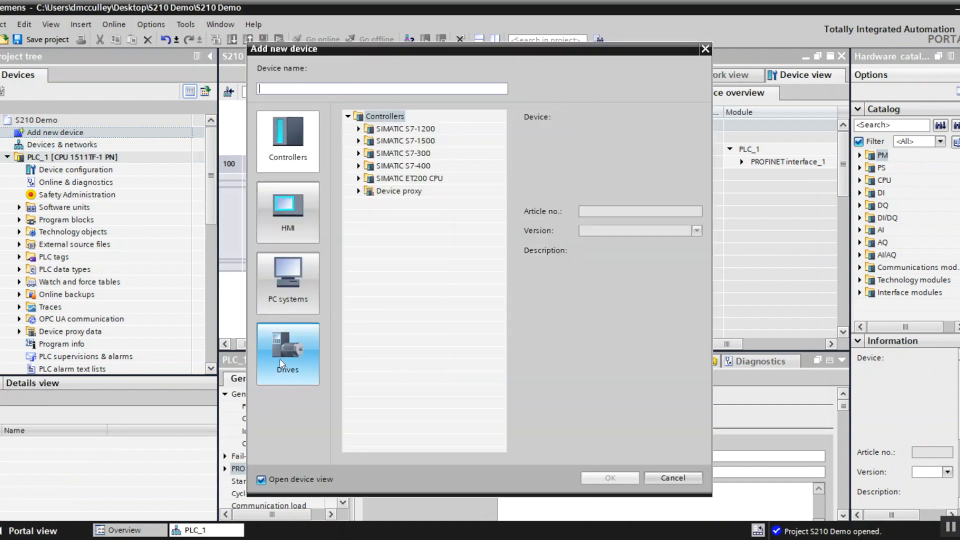
left_click(287, 354)
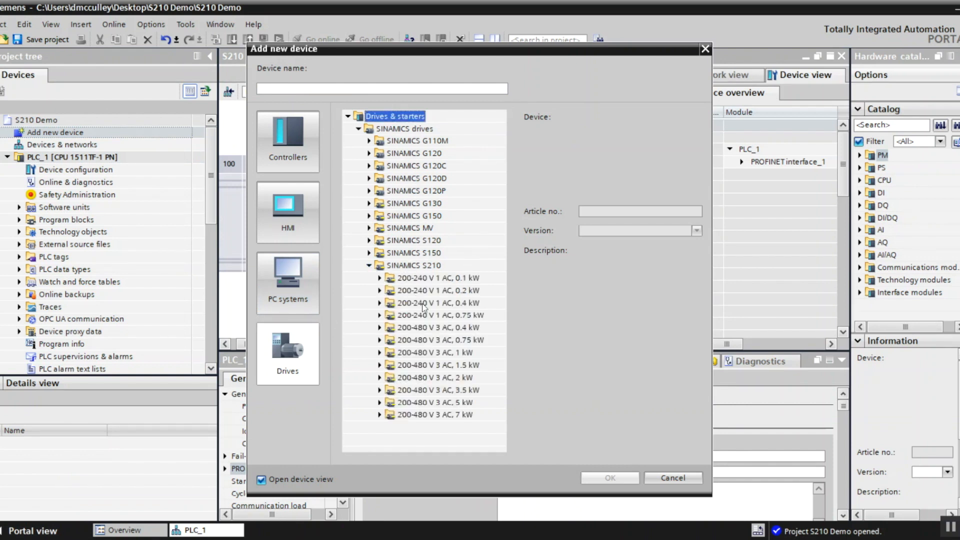
left_click(379, 302)
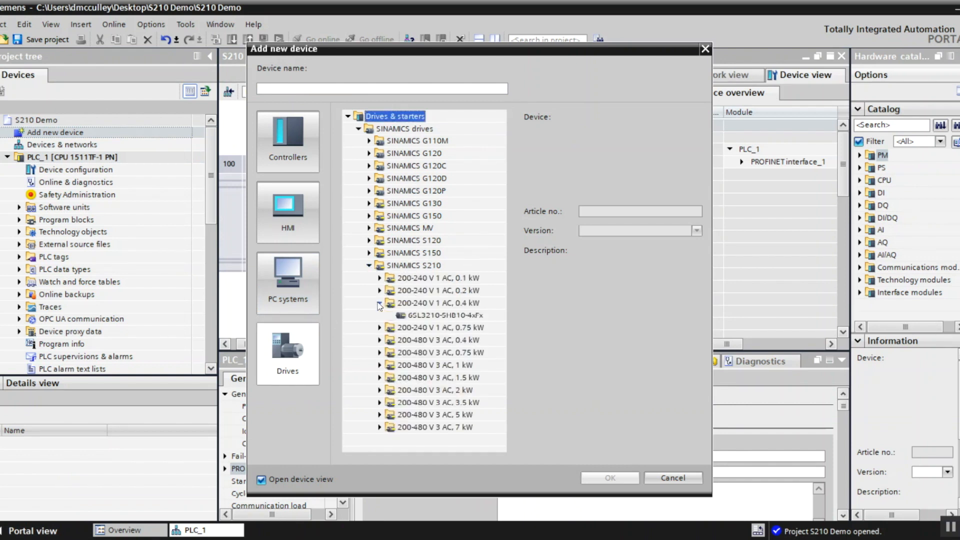
left_click(435, 315)
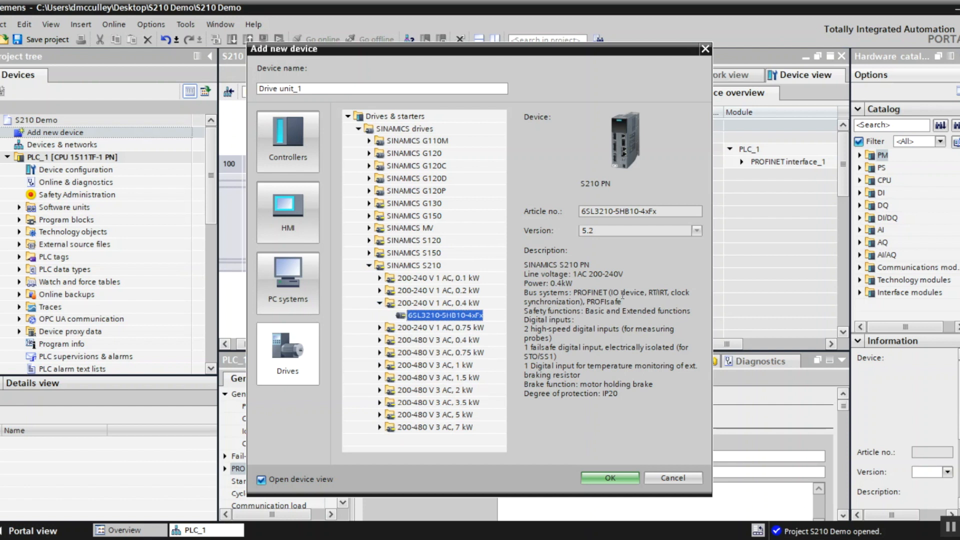
mouse_move(603, 240)
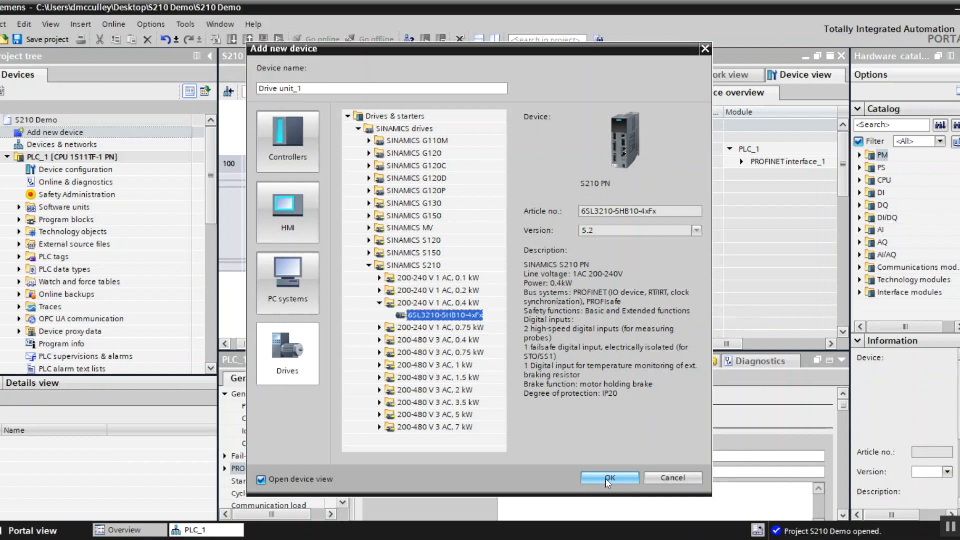
left_click(608, 477)
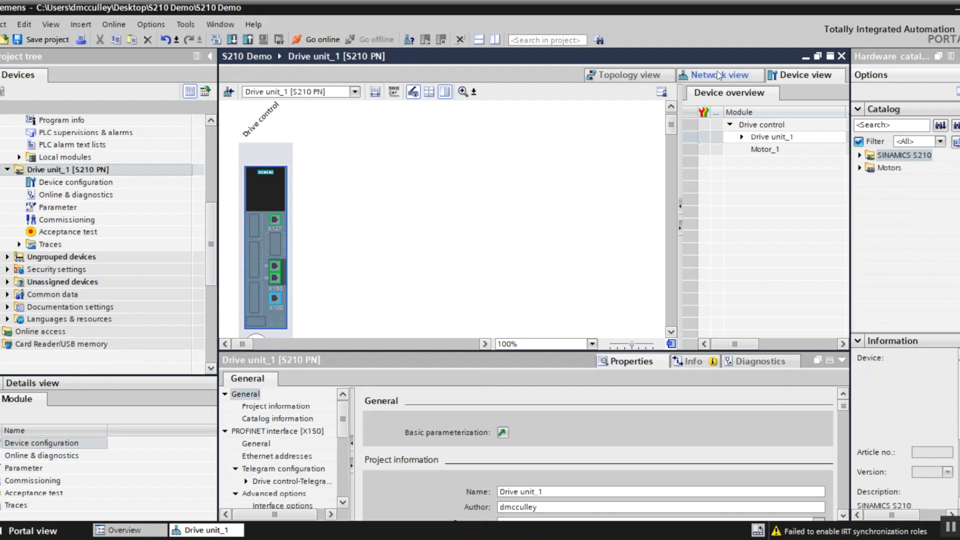
Step: Assign Drive unit_1 to PLC_1.PROFINET interface_1 and link both devices' ports in topology
left_click(719, 74)
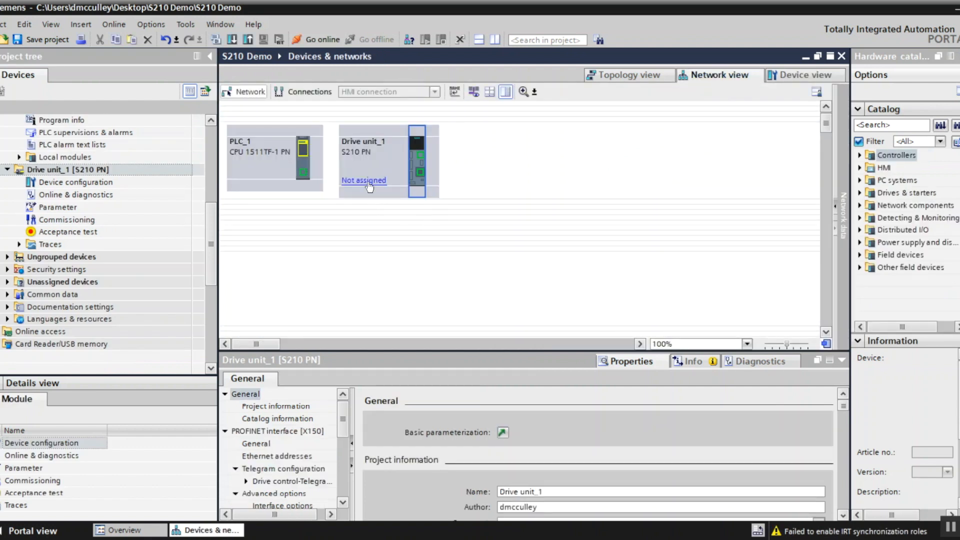
left_click(363, 180)
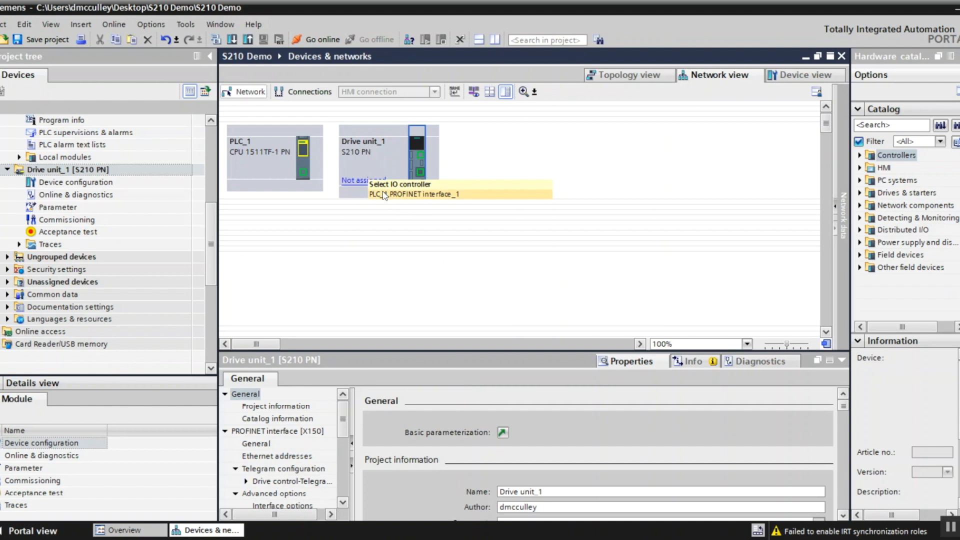
mouse_move(396, 199)
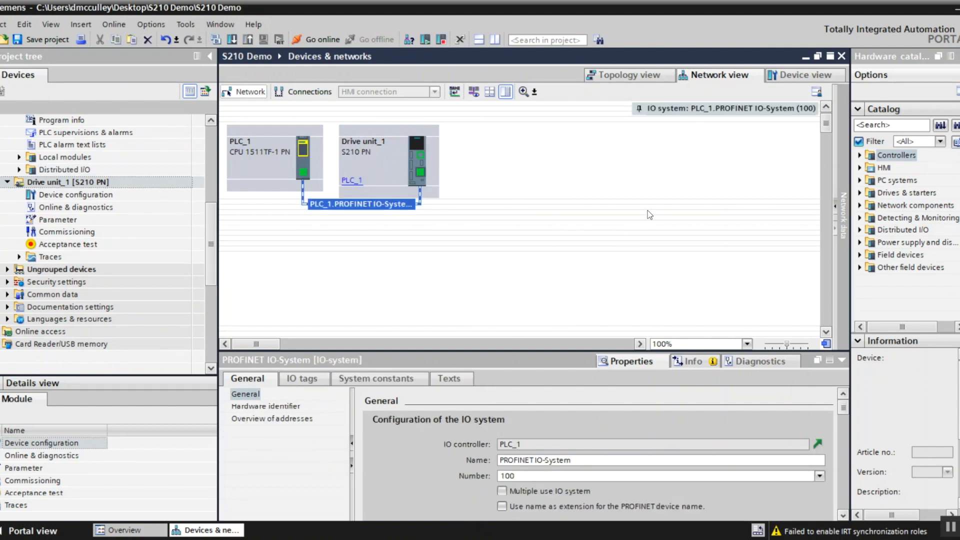
left_click(624, 74)
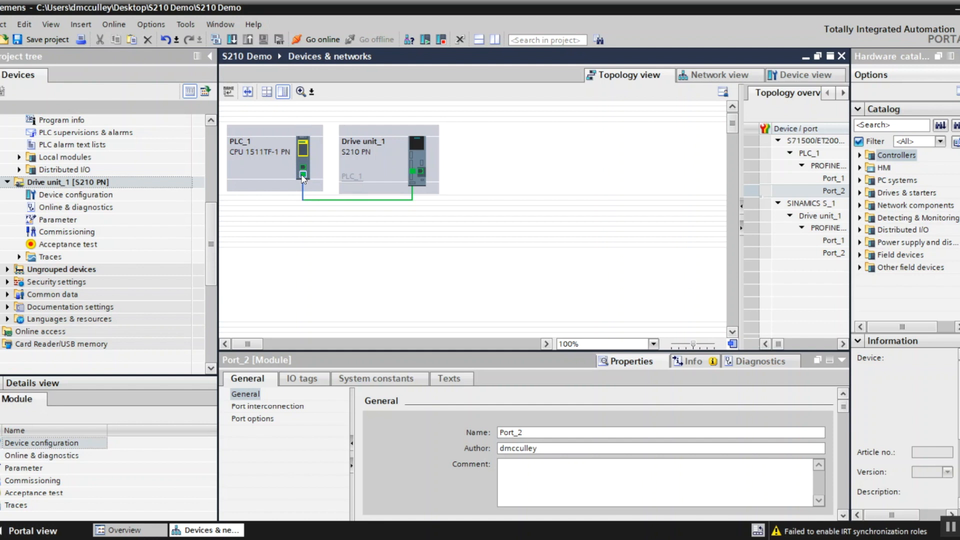
mouse_move(414, 172)
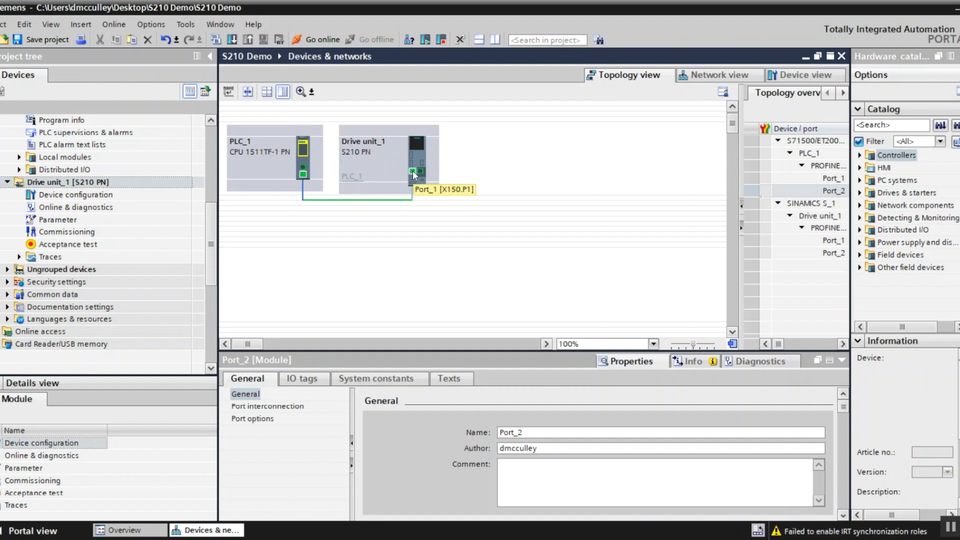
mouse_move(666, 212)
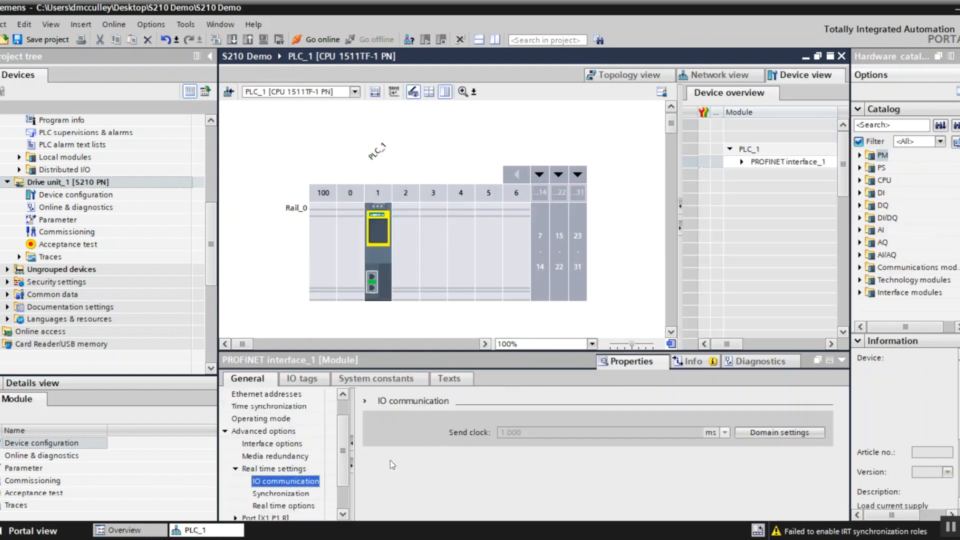
Step: Change PLC_1's PROFINET IO send clock from 1 ms to 4 ms, as sync master
left_click(281, 493)
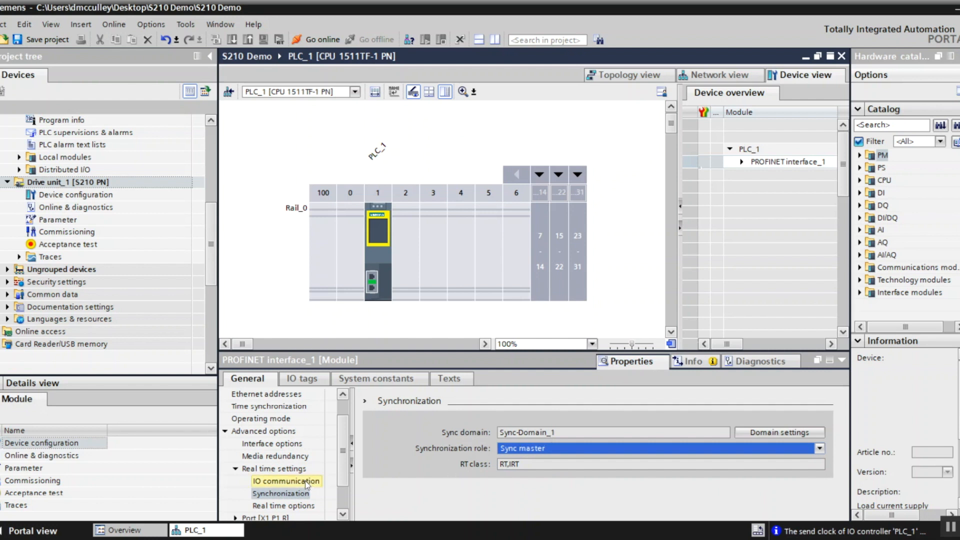
left_click(286, 481)
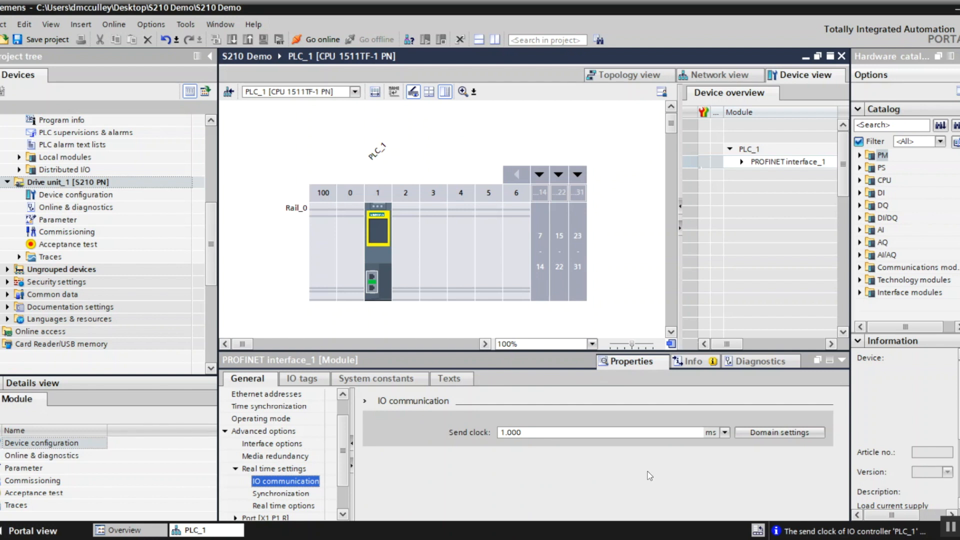
mouse_move(690, 450)
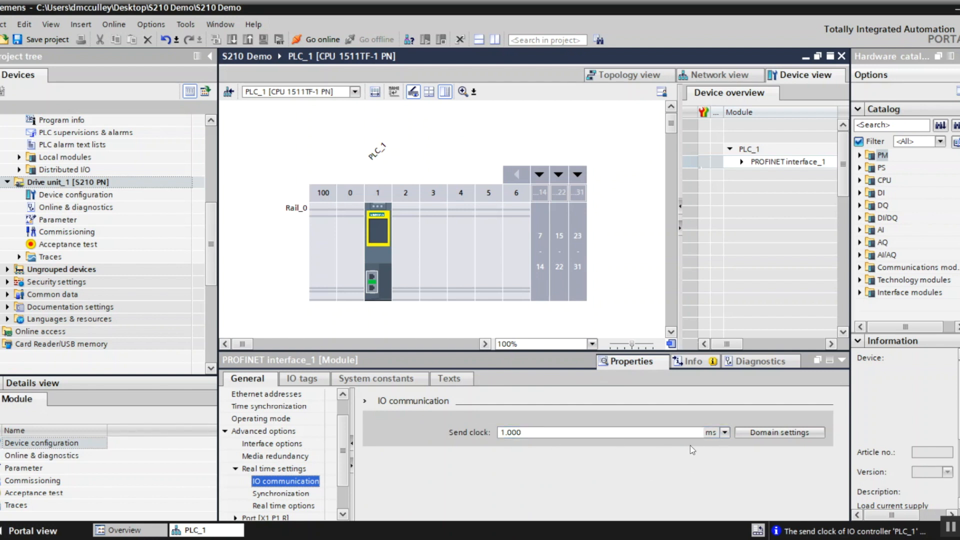
left_click(725, 432)
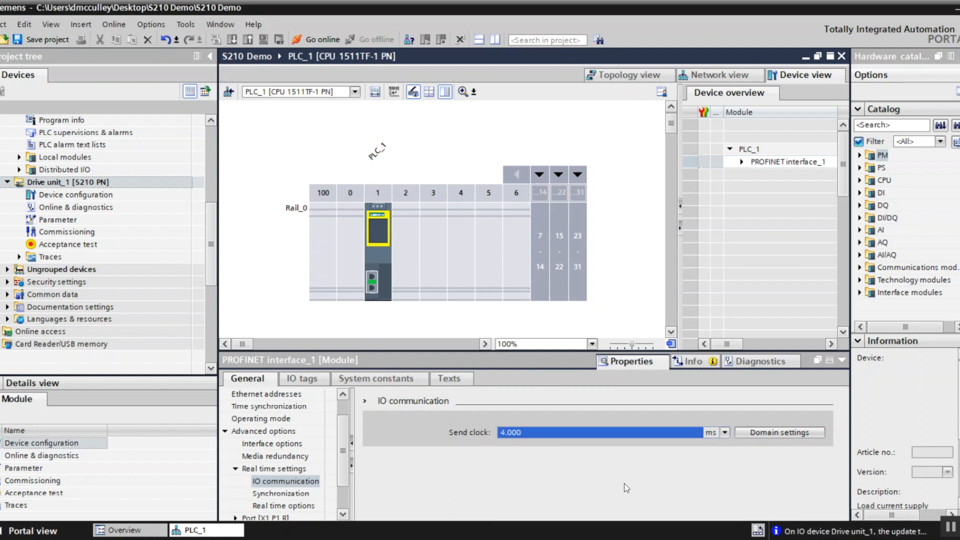
mouse_move(633, 487)
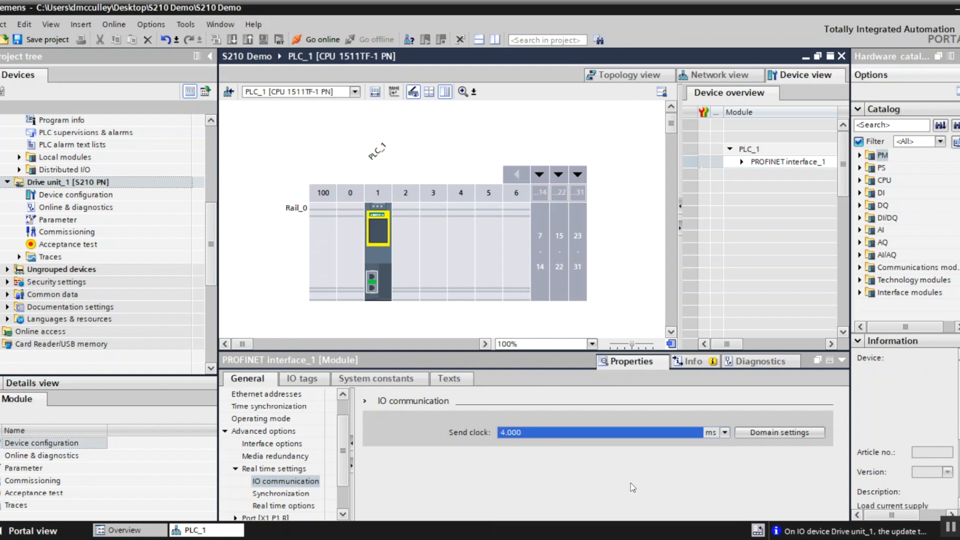
mouse_move(466, 483)
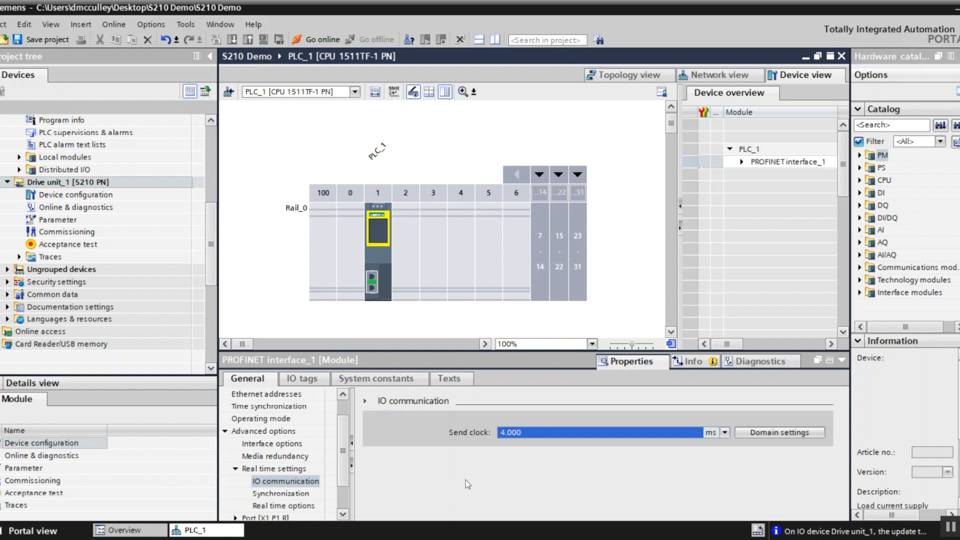
mouse_move(610, 261)
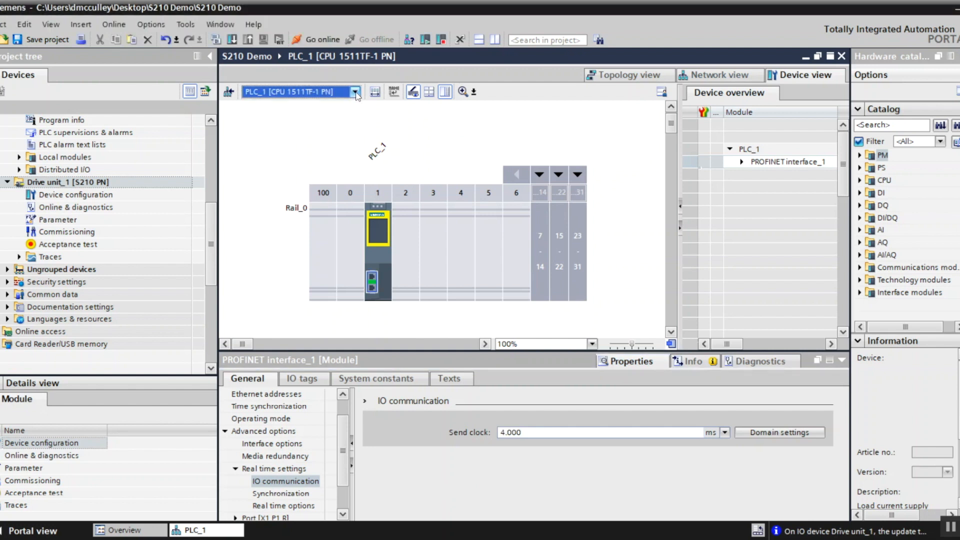
Step: Switch to Drive unit_1 and set its PROFINET IP address to 192.168.0.10
left_click(354, 92)
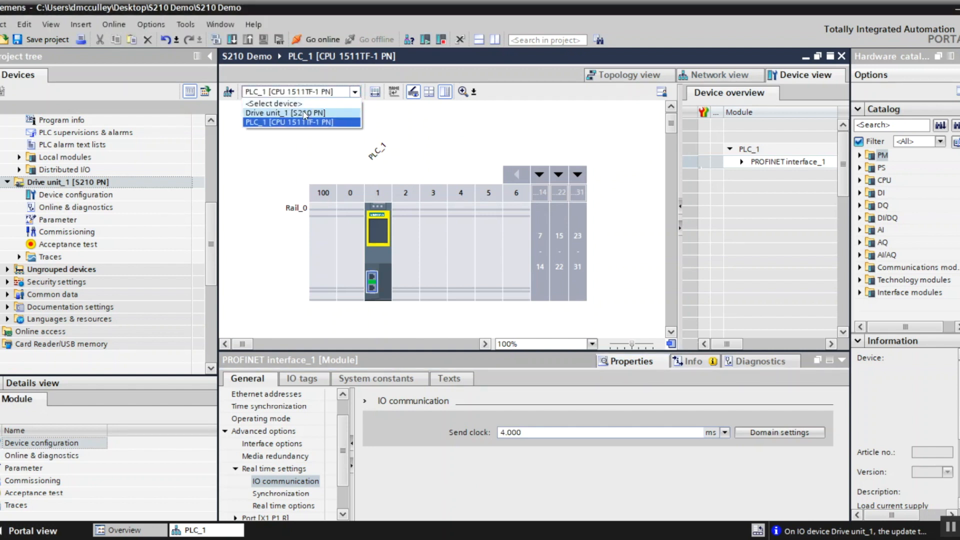
left_click(284, 112)
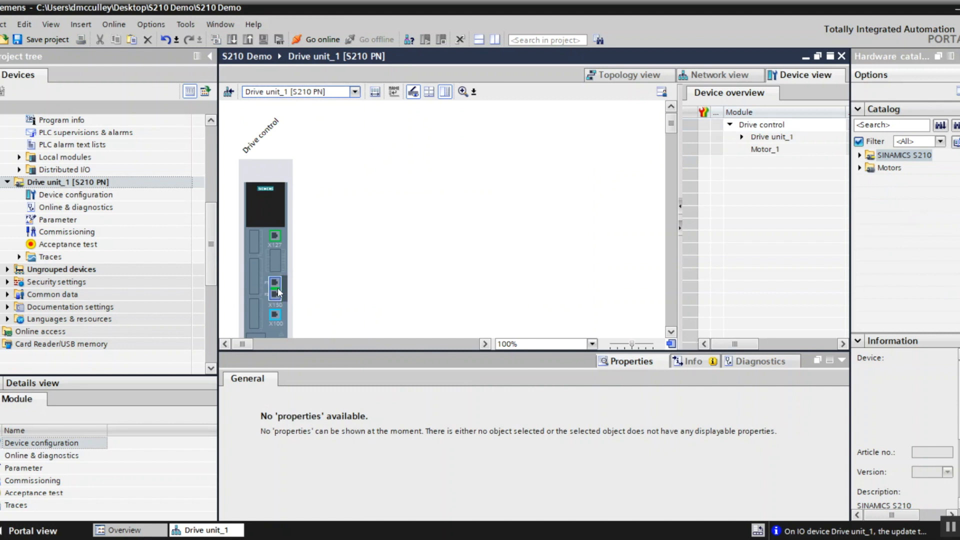
left_click(275, 288)
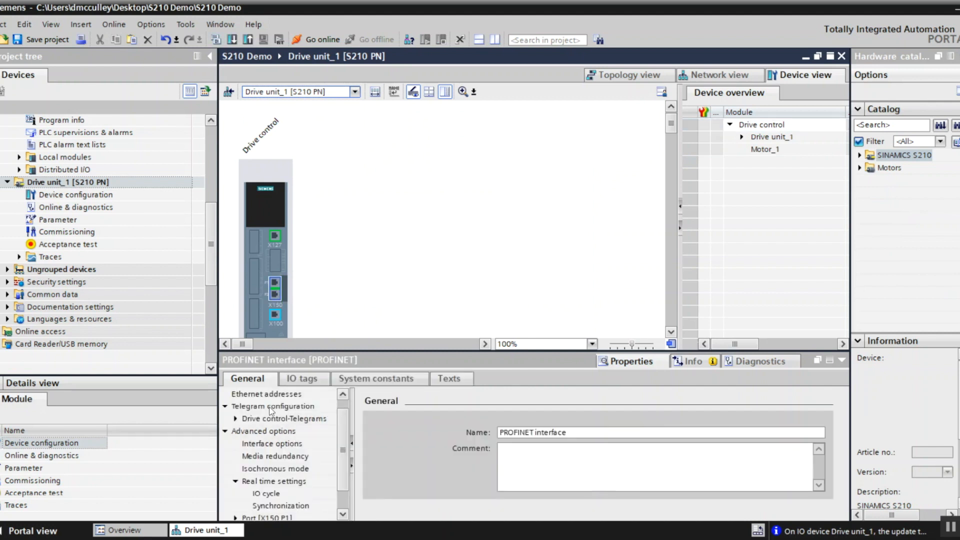
left_click(266, 394)
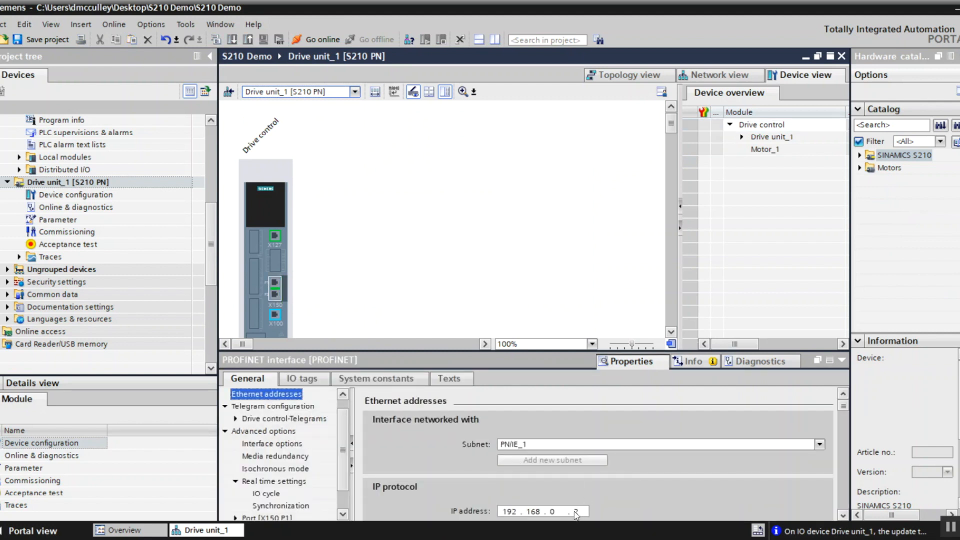
type("10")
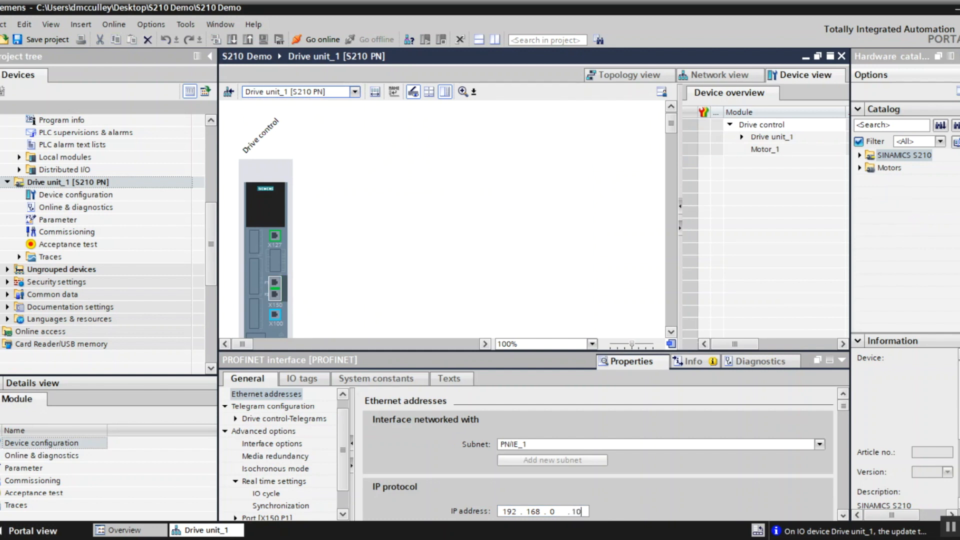
left_click(267, 393)
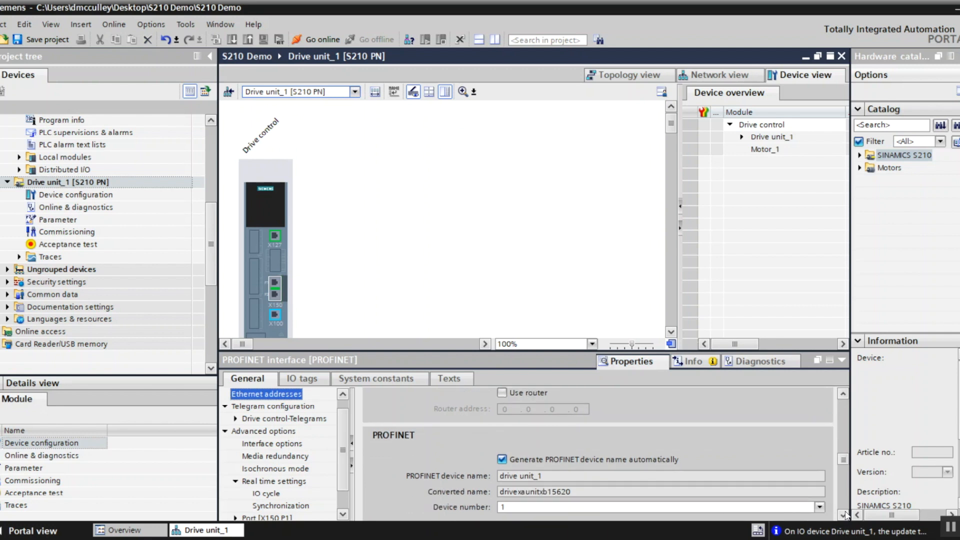
Step: Turn off automatic name generation and name the drive My_S210
left_click(501, 458)
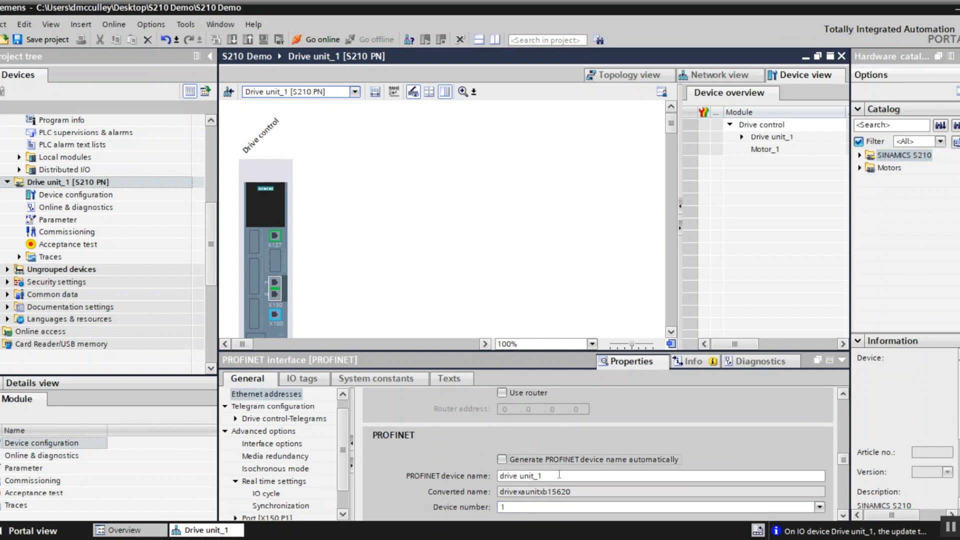
type("My_")
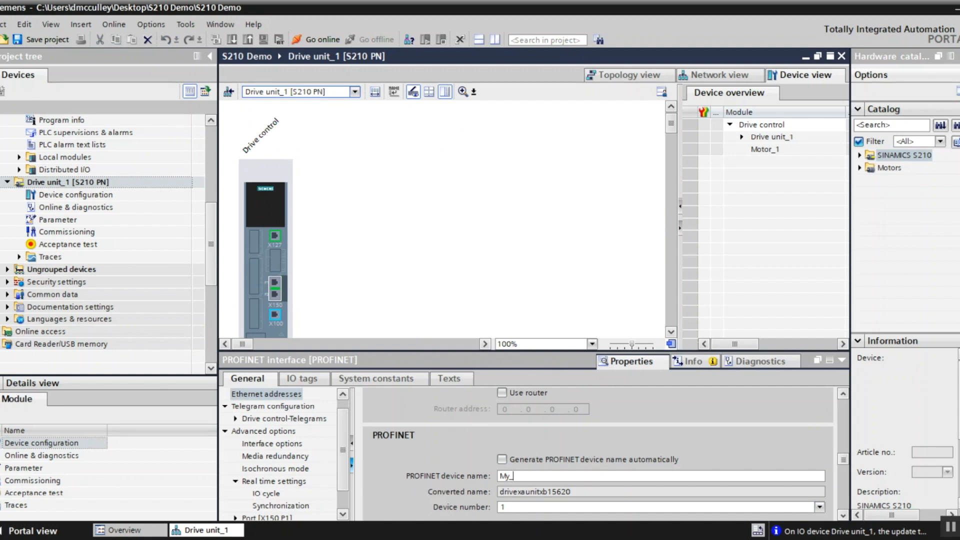
type("S210")
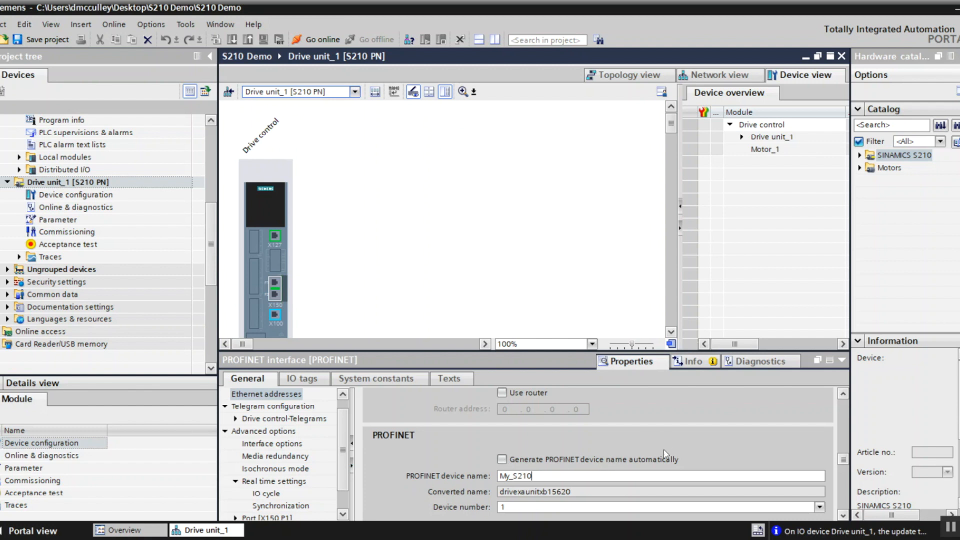
mouse_move(318, 450)
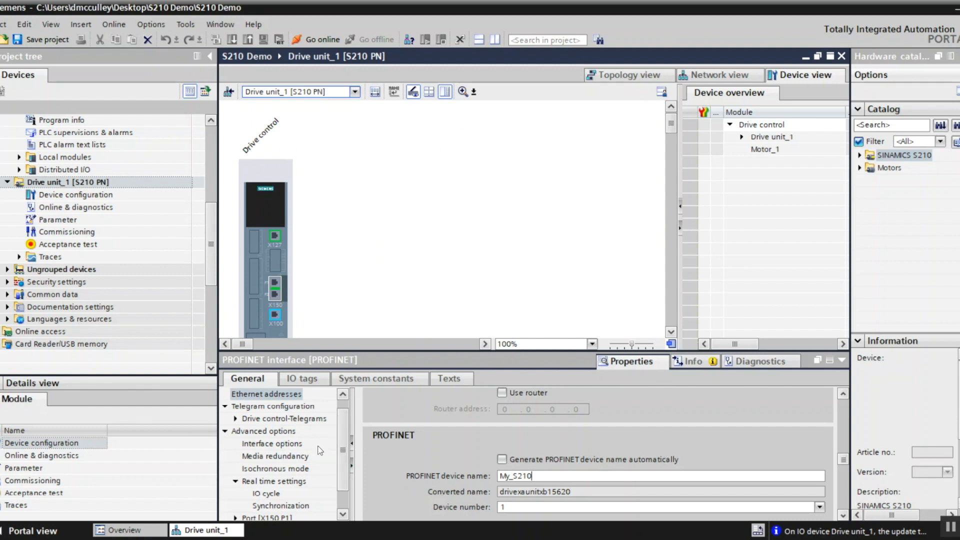
left_click(283, 418)
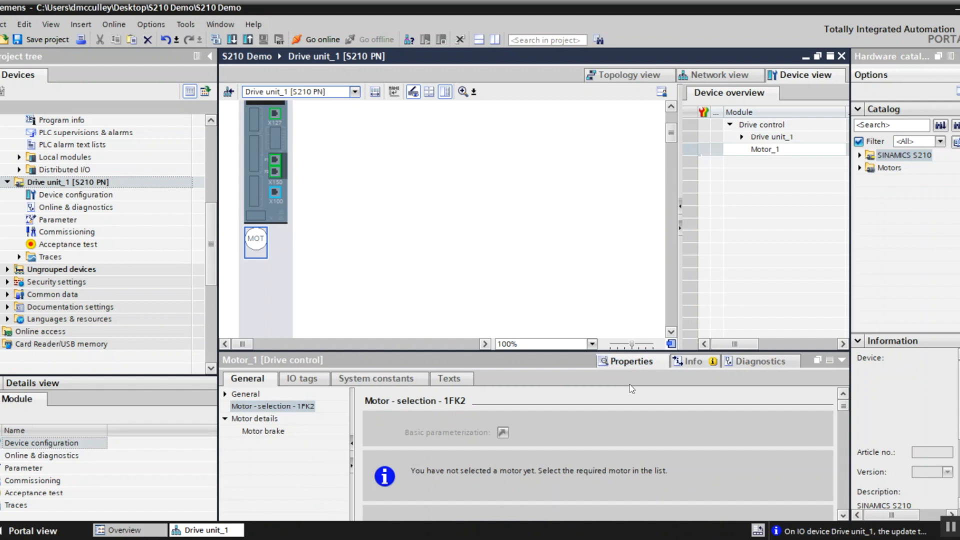
mouse_move(551, 367)
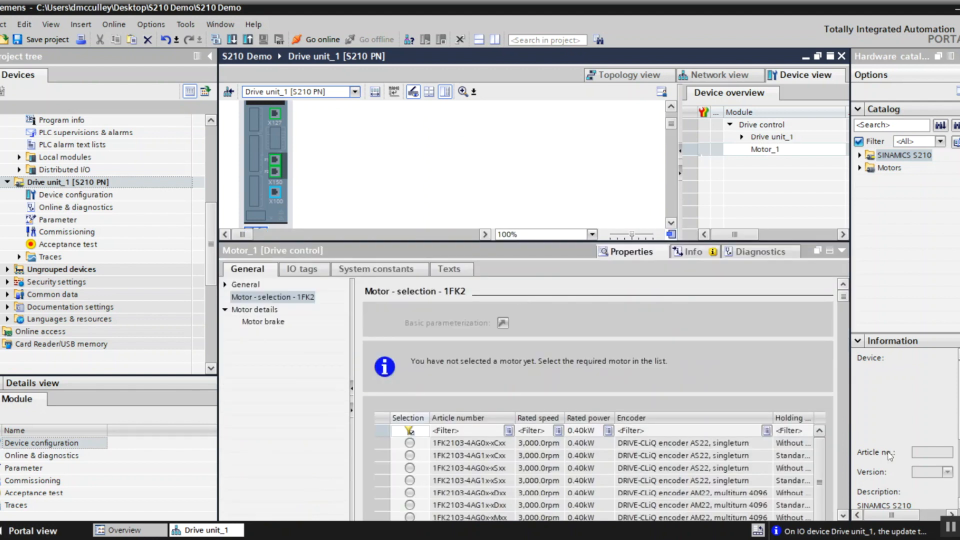
Step: Filter motors by article number 1FK2103-4AG and select the 1FK2103-4AG0x-xMxx motor
left_click(468, 430)
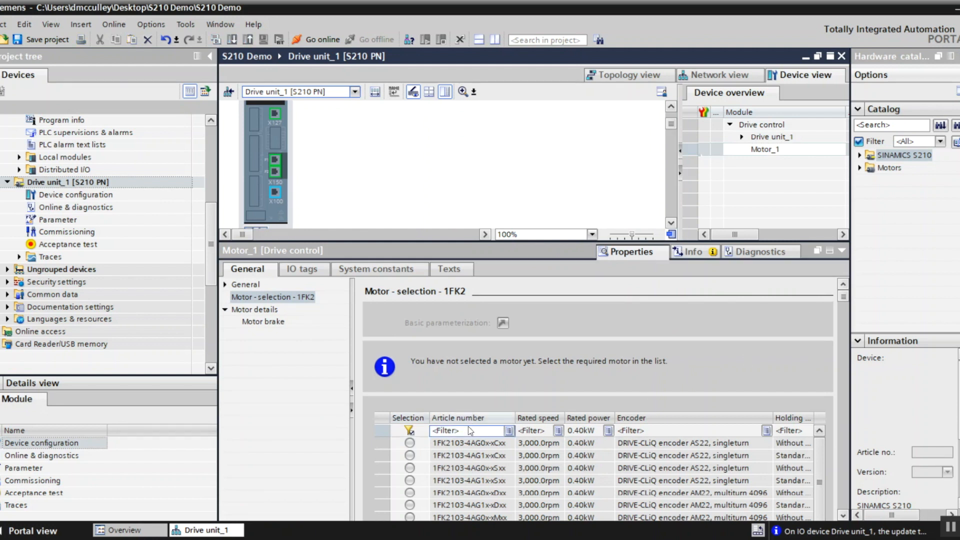
type("1")
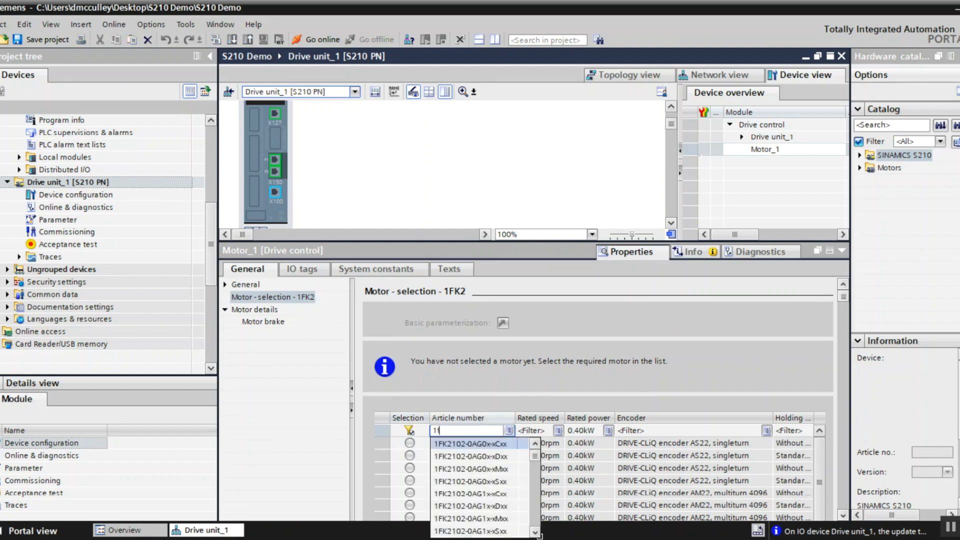
type("fk2103-4ag")
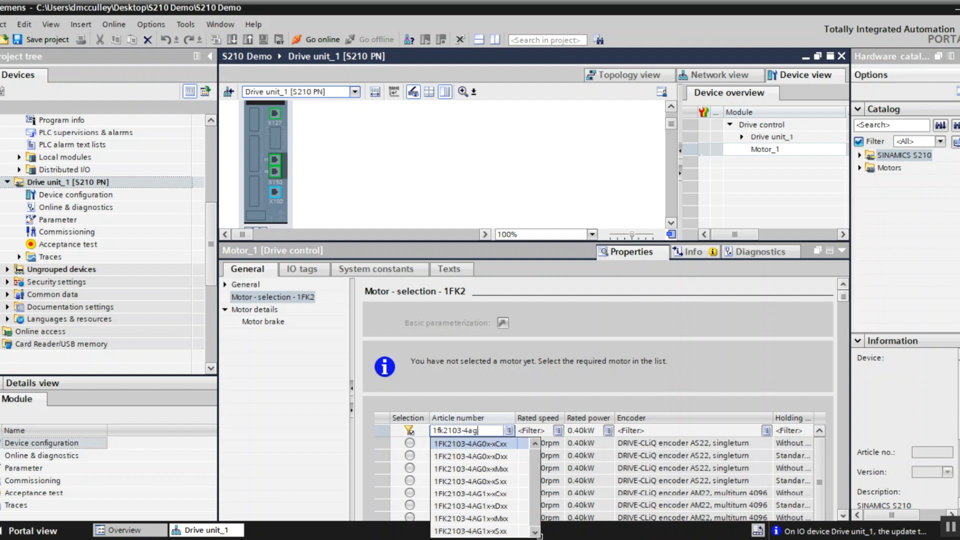
type("0")
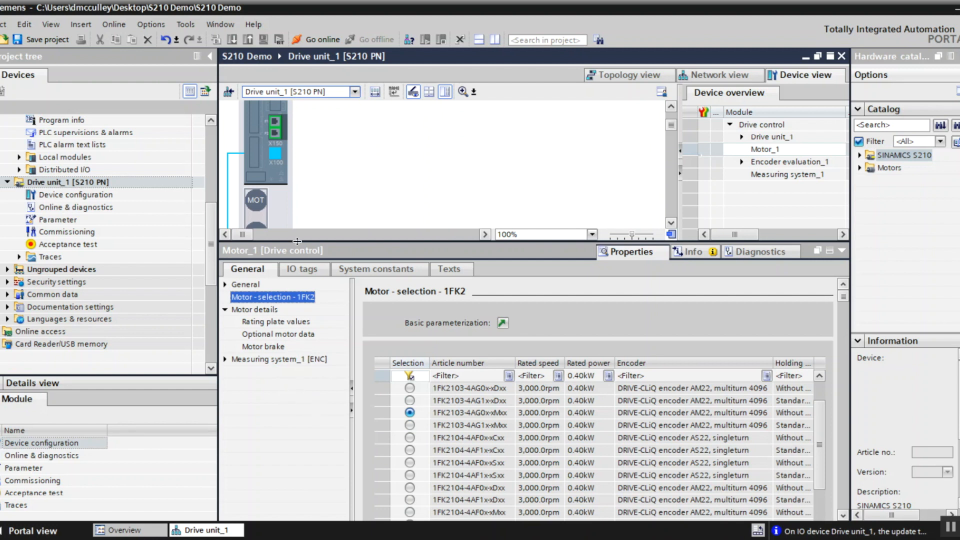
mouse_move(496, 247)
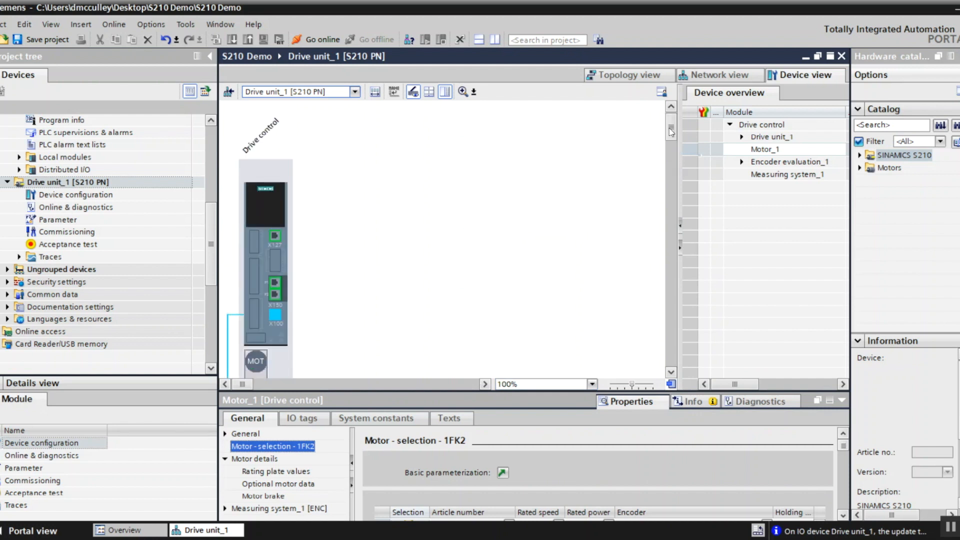
mouse_move(401, 257)
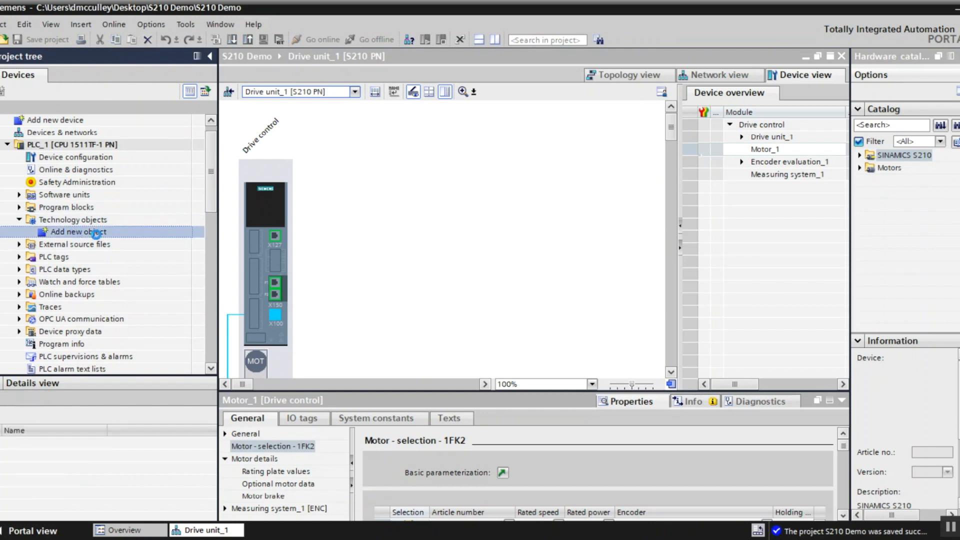
Step: Add a TO_PositioningAxis technology object named 'My S210 Axis' under PLC_1
double_click(78, 231)
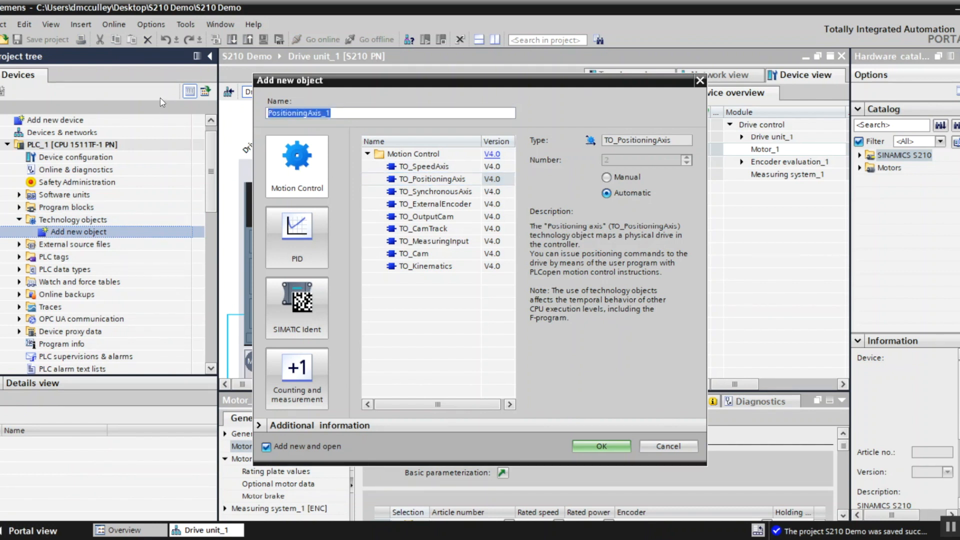
type("My S210")
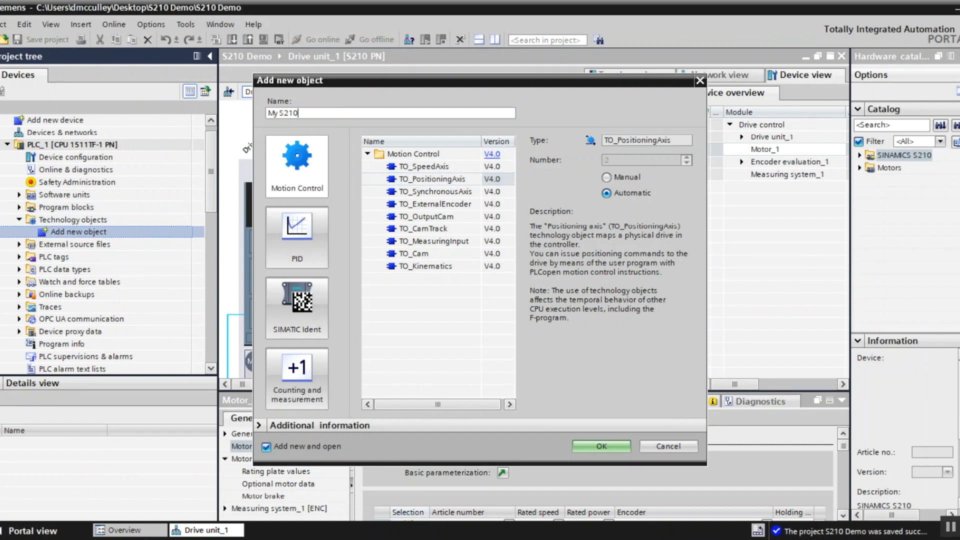
type("Axis")
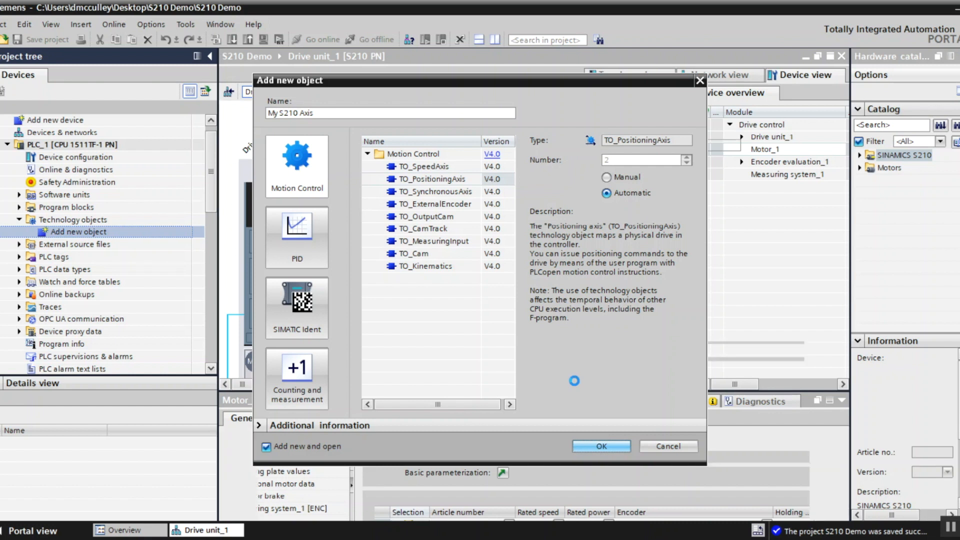
left_click(600, 446)
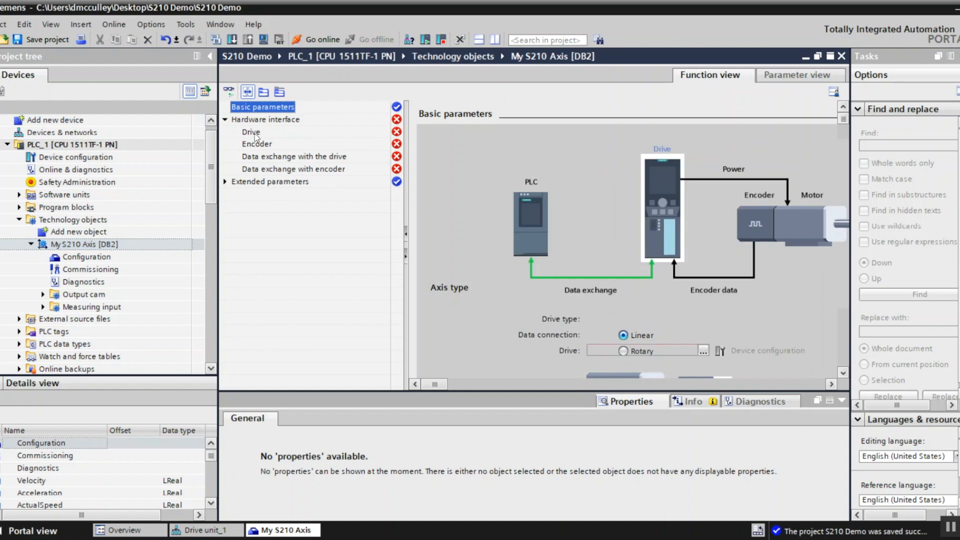
Step: Set My S210 Axis's drive to Drive unit_1.Drive control, then select the PLC_1 station
left_click(251, 131)
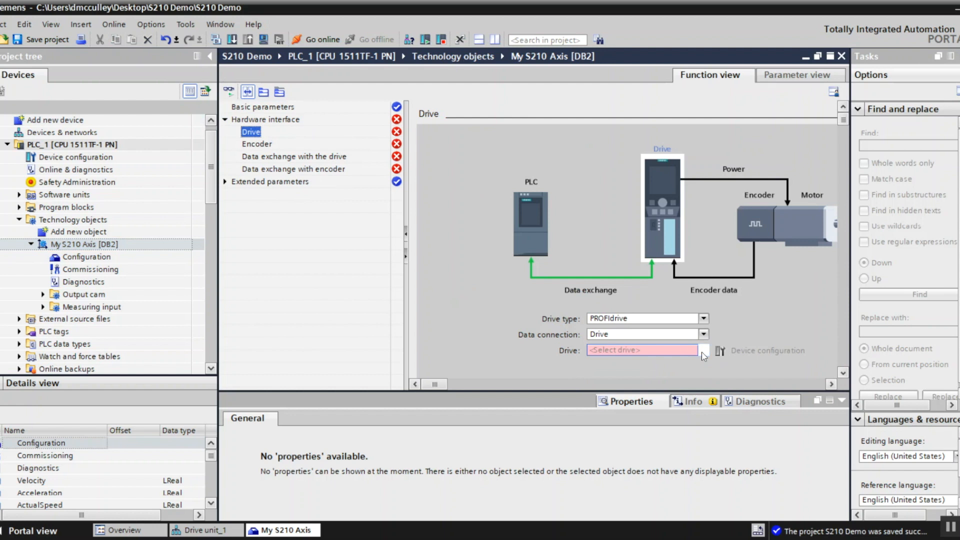
left_click(703, 350)
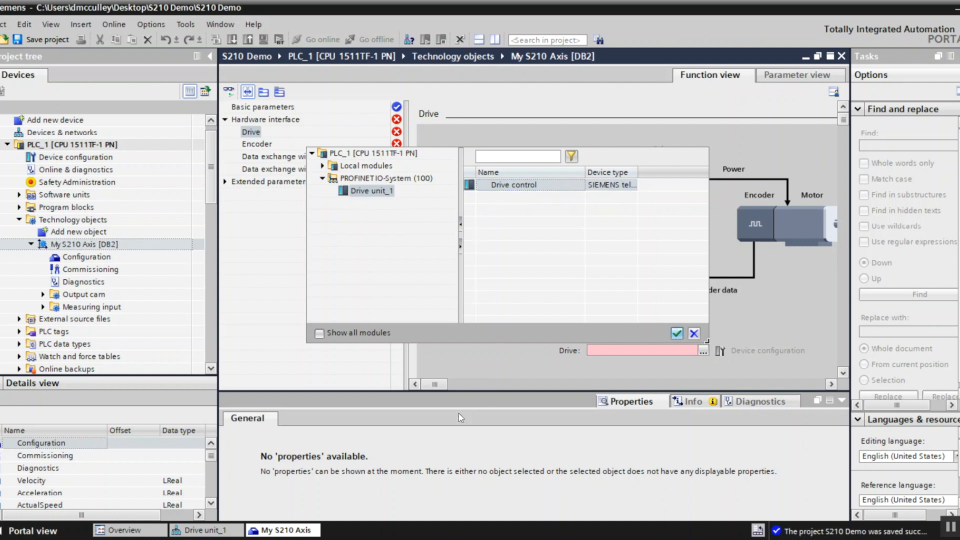
left_click(677, 333)
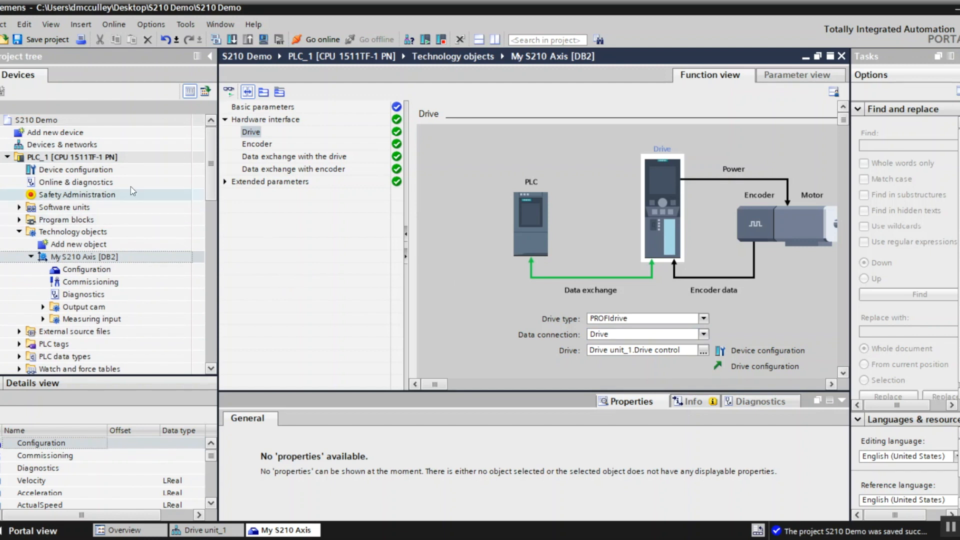
left_click(76, 157)
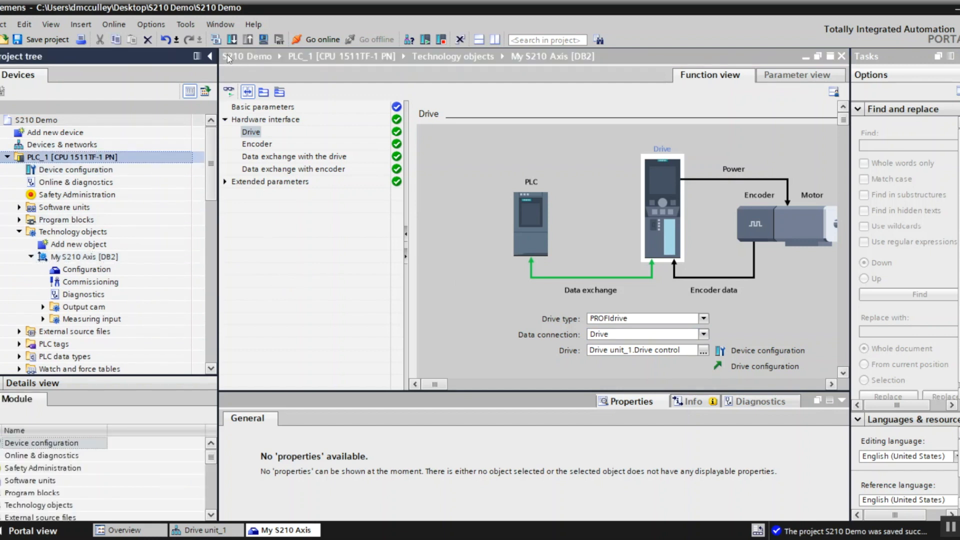
left_click(216, 39)
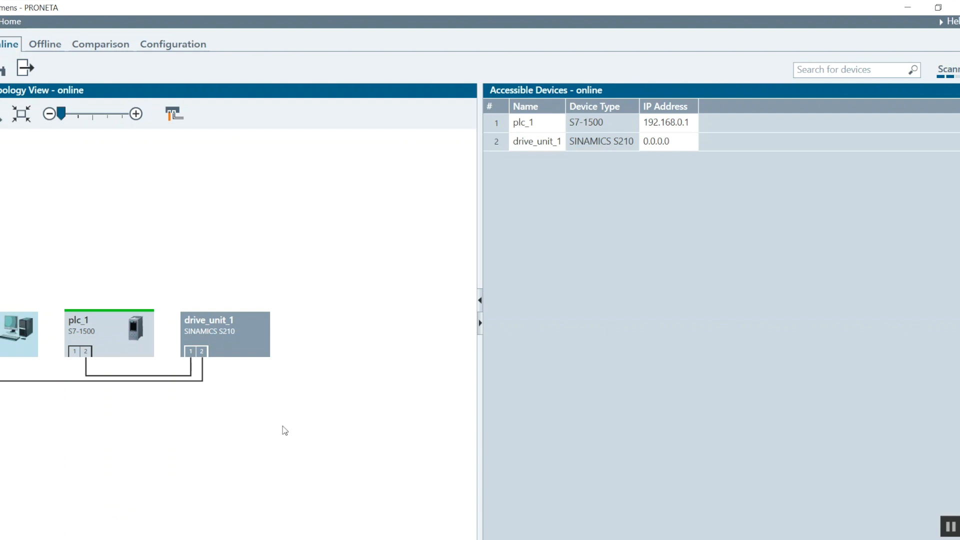
mouse_move(385, 294)
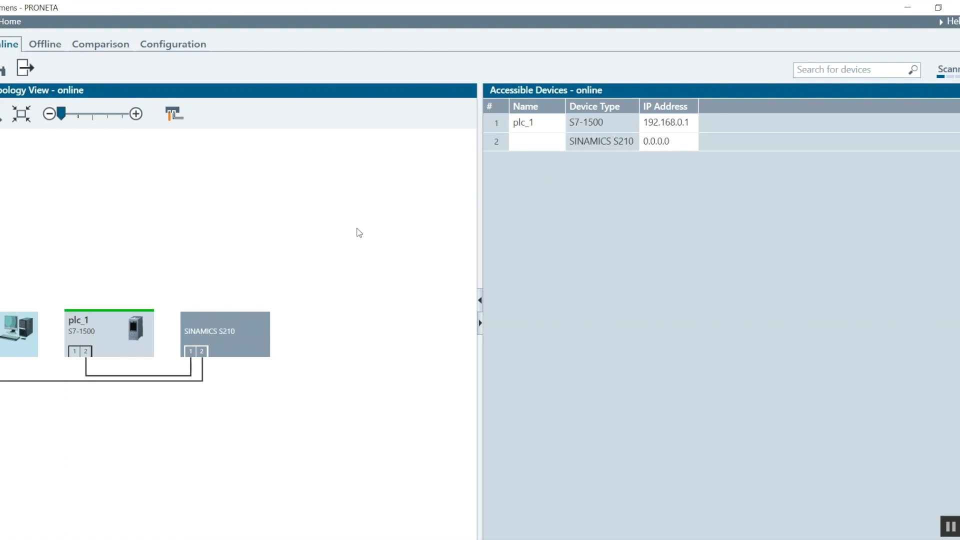
mouse_move(137, 340)
type("drive_unit_1")
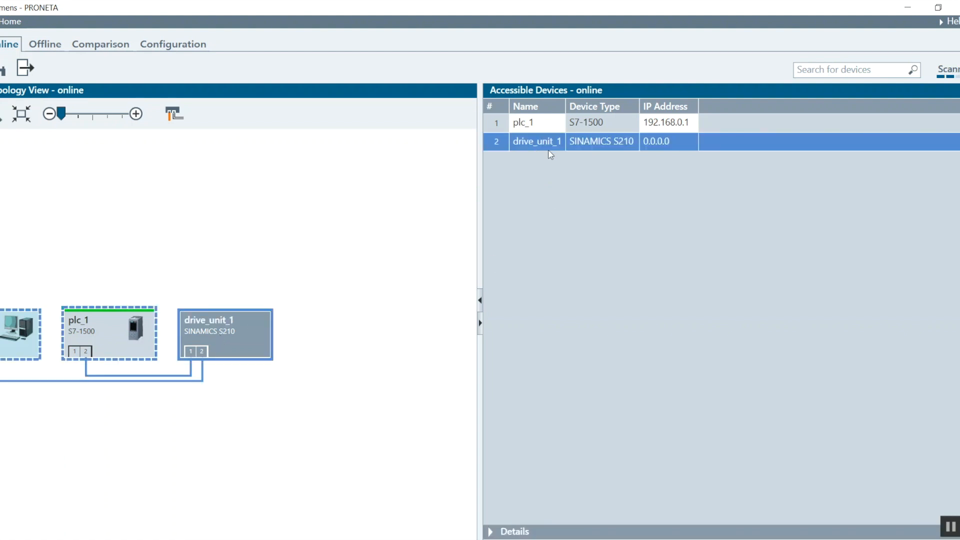
mouse_move(529, 152)
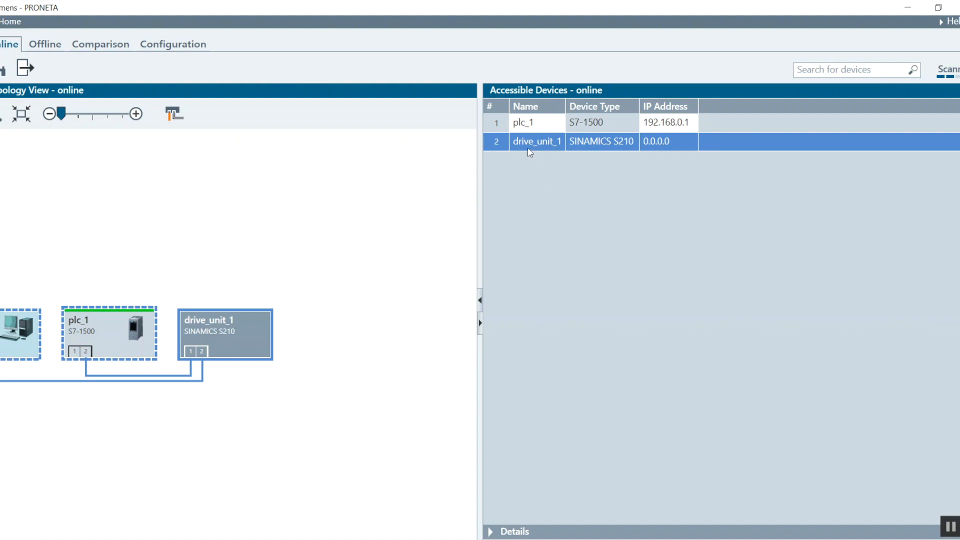
mouse_move(594, 178)
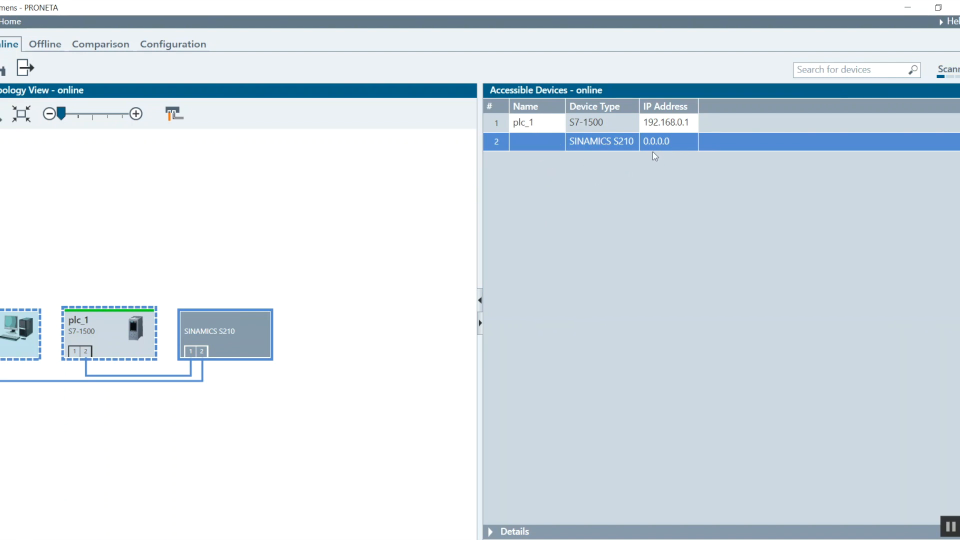
Step: Enter 'drive_unit_1' in the S210's Name cell under PRONETA's Accessible Devices
type("drive_unit_1")
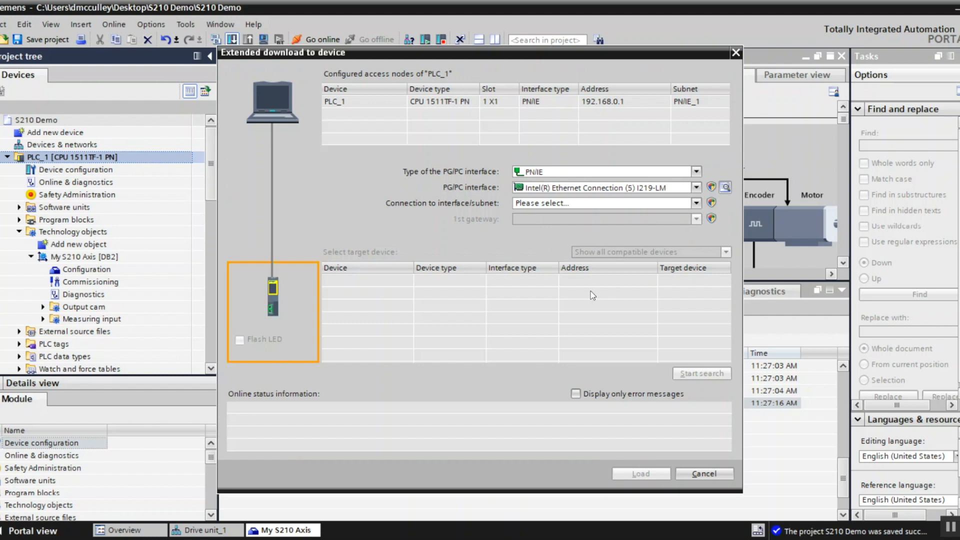
Step: Search over PN/IE_1, find CPU 1511TF-1 PN at 192.168.0.1, and start loading
left_click(695, 203)
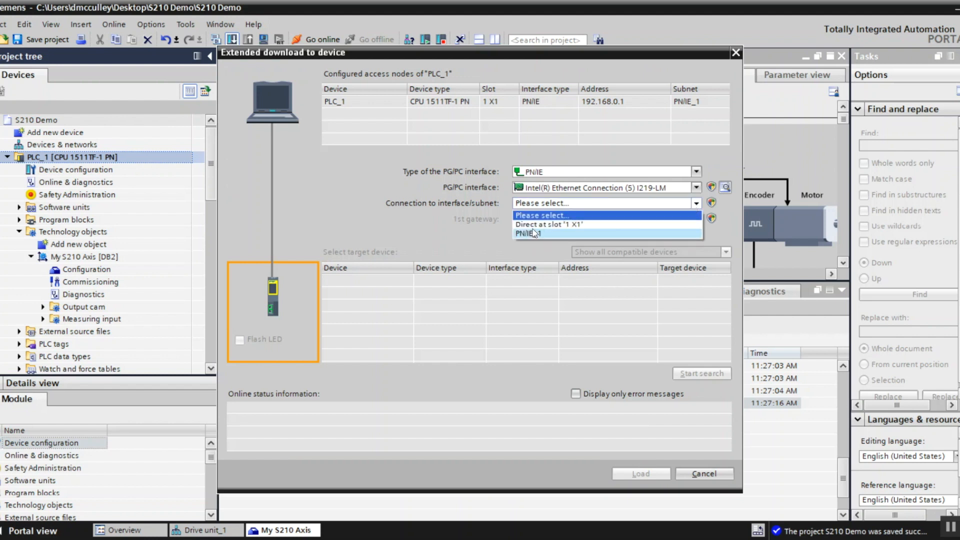
left_click(530, 234)
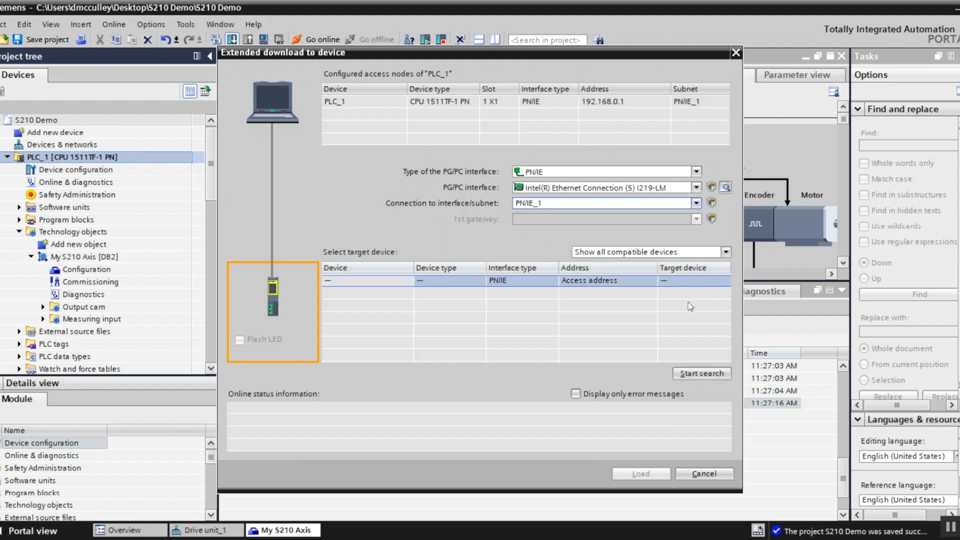
left_click(701, 373)
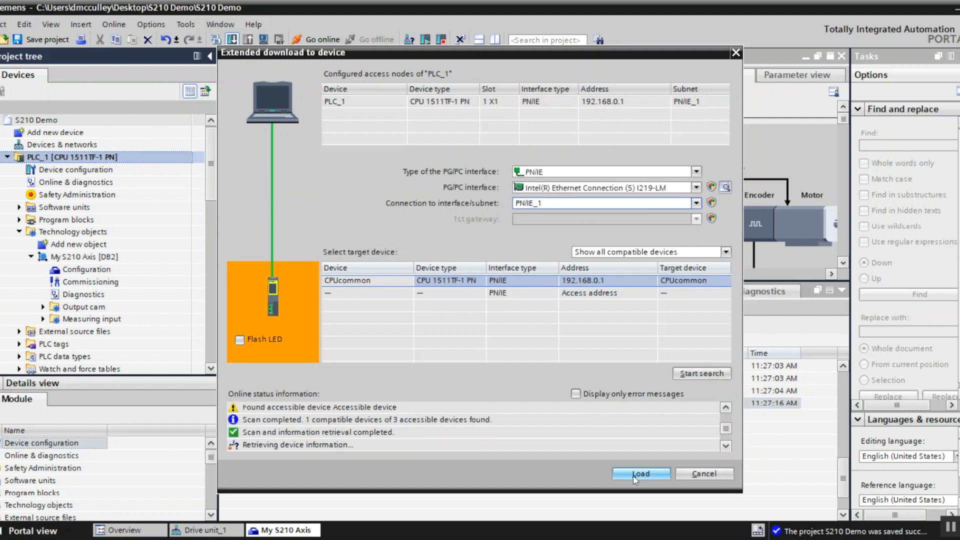
left_click(640, 474)
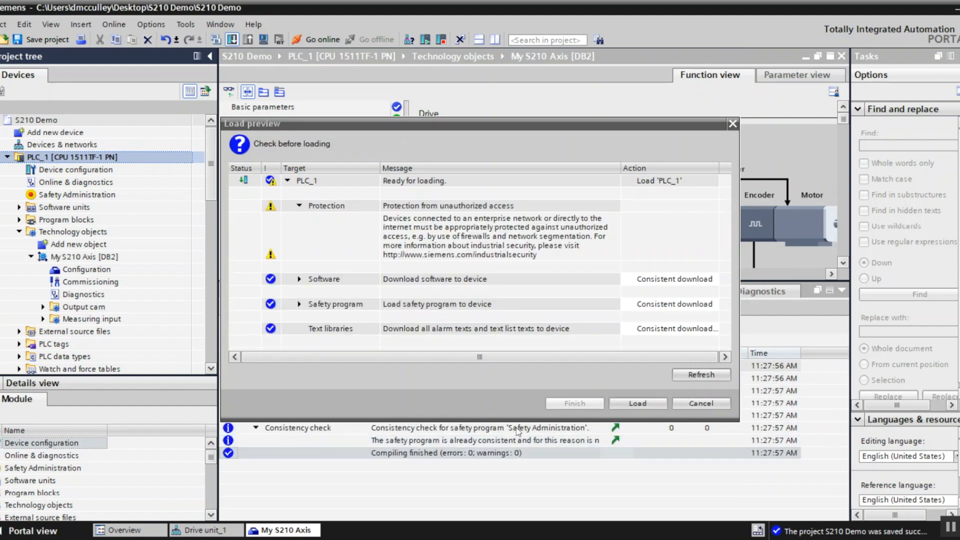
Step: Load the project onto PLC_1 and have the module start after download
left_click(636, 403)
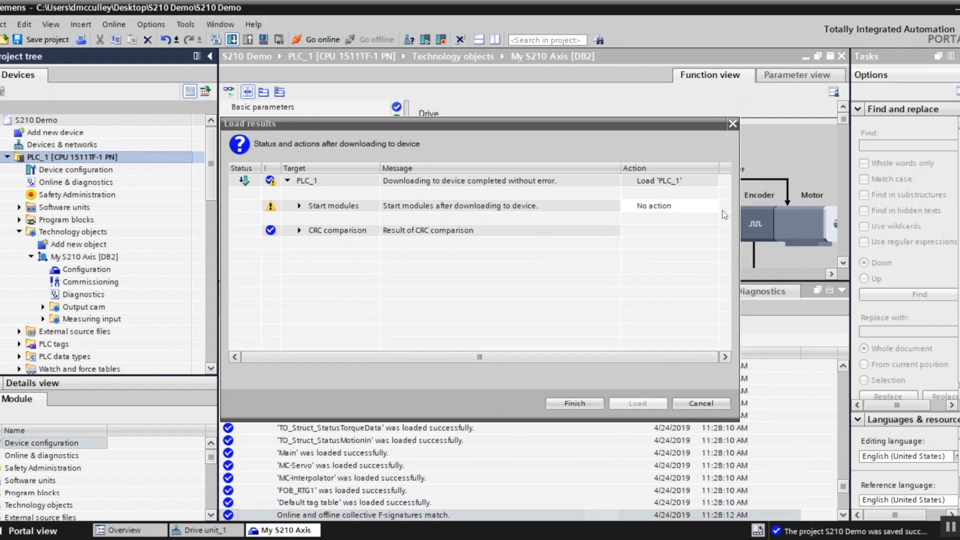
left_click(677, 205)
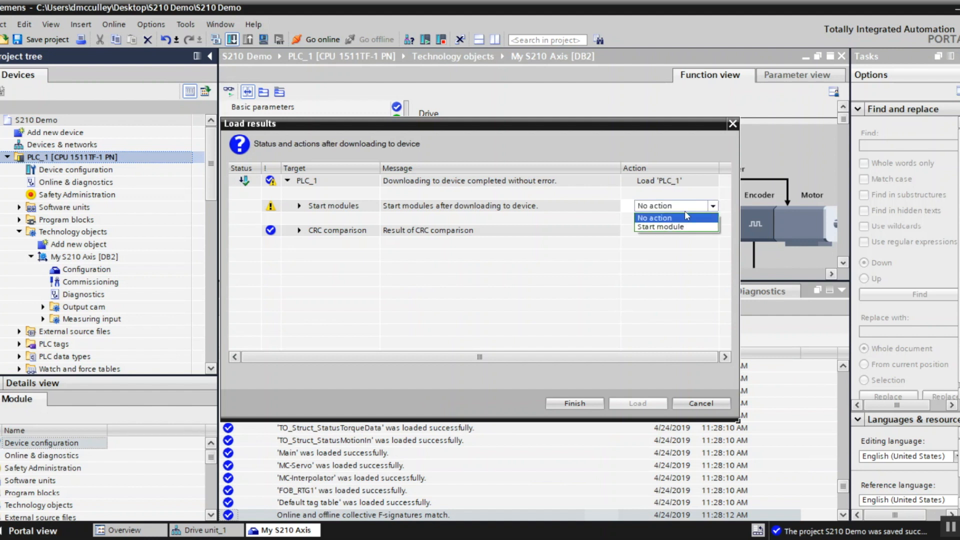
left_click(660, 227)
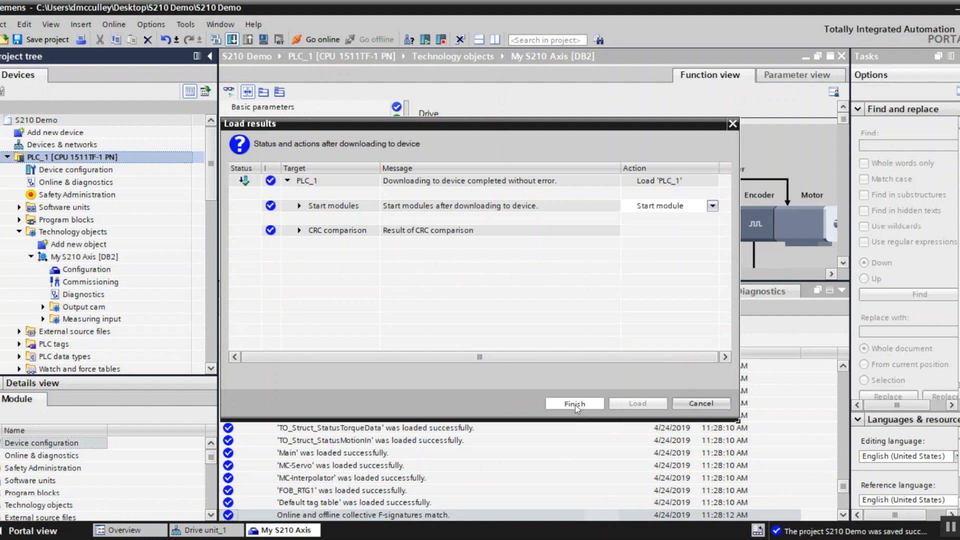
left_click(574, 403)
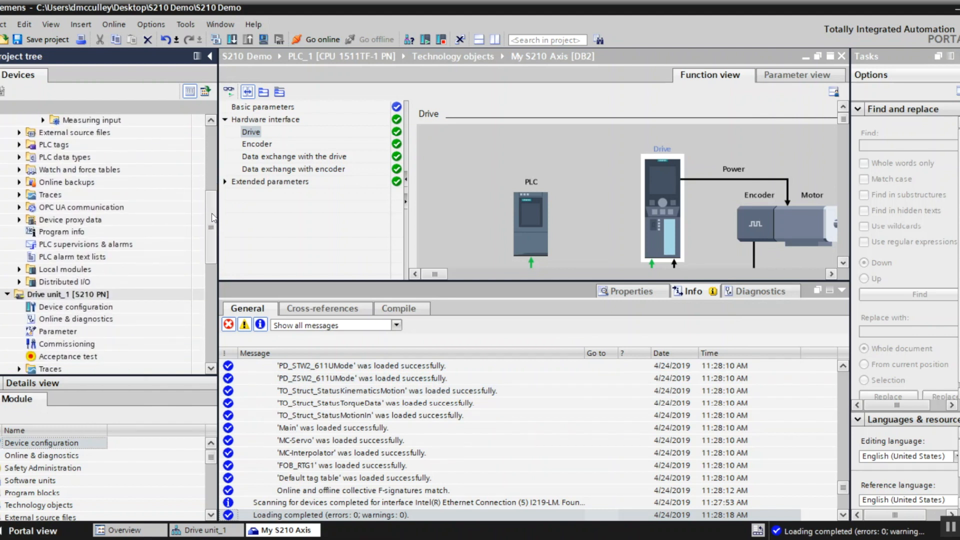
Step: Search the network and load Drive unit_1 onto My S210 Drive at 192.168.0.10
left_click(61, 294)
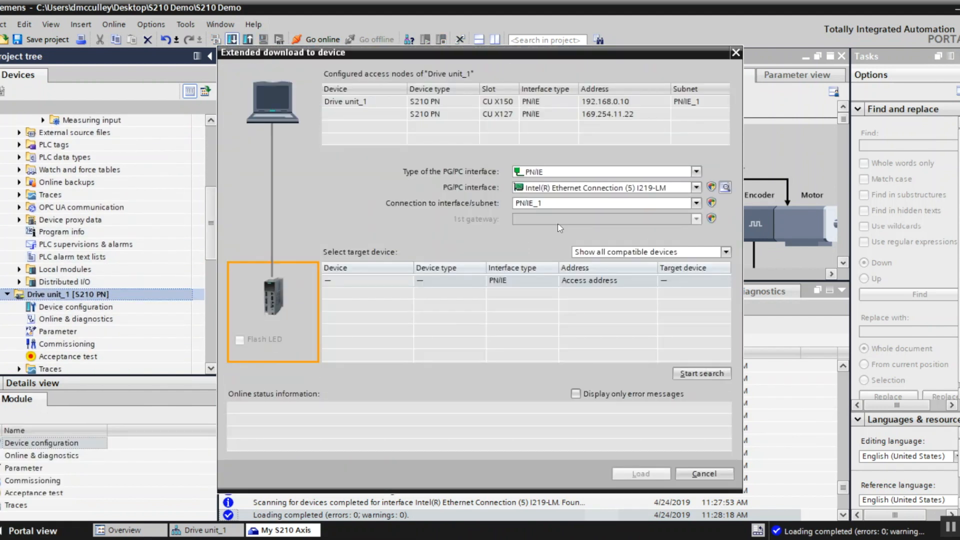
mouse_move(715, 338)
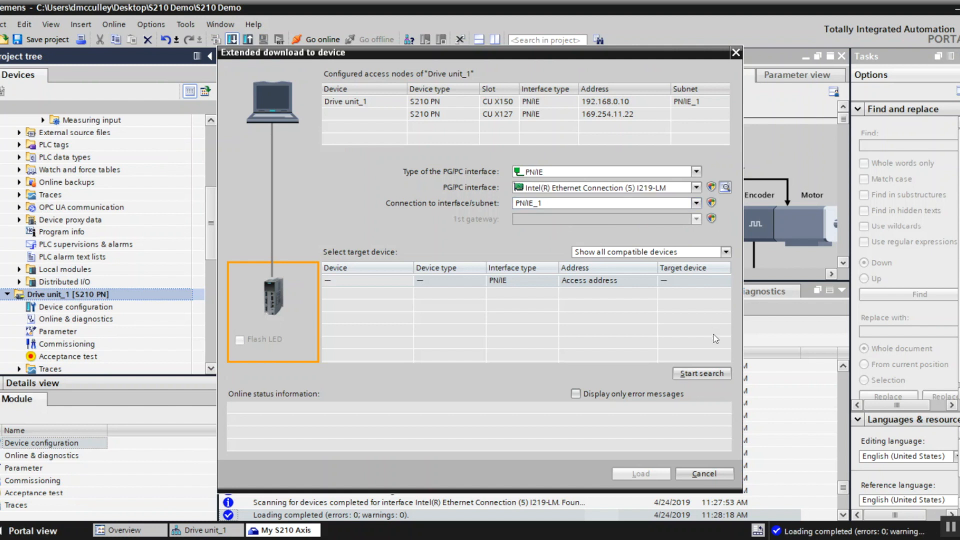
left_click(701, 374)
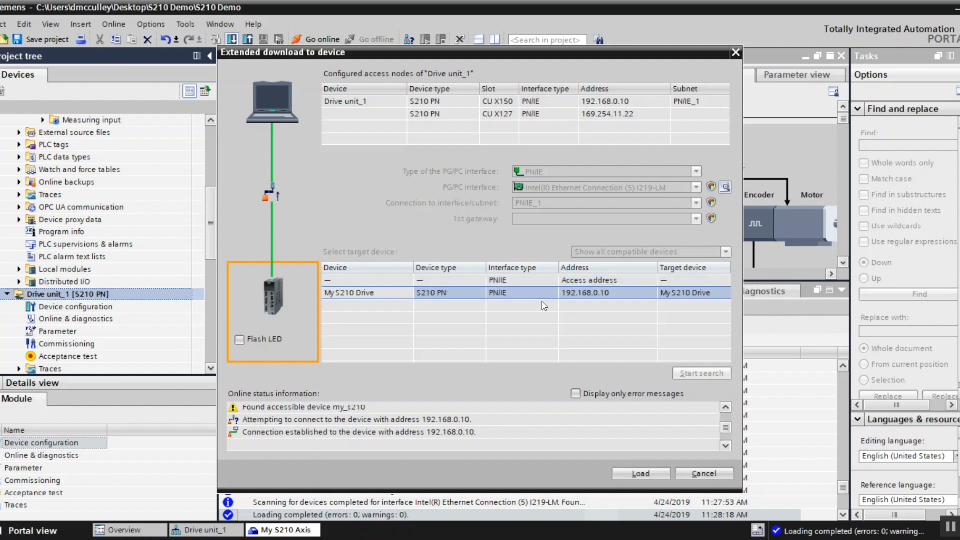
left_click(640, 473)
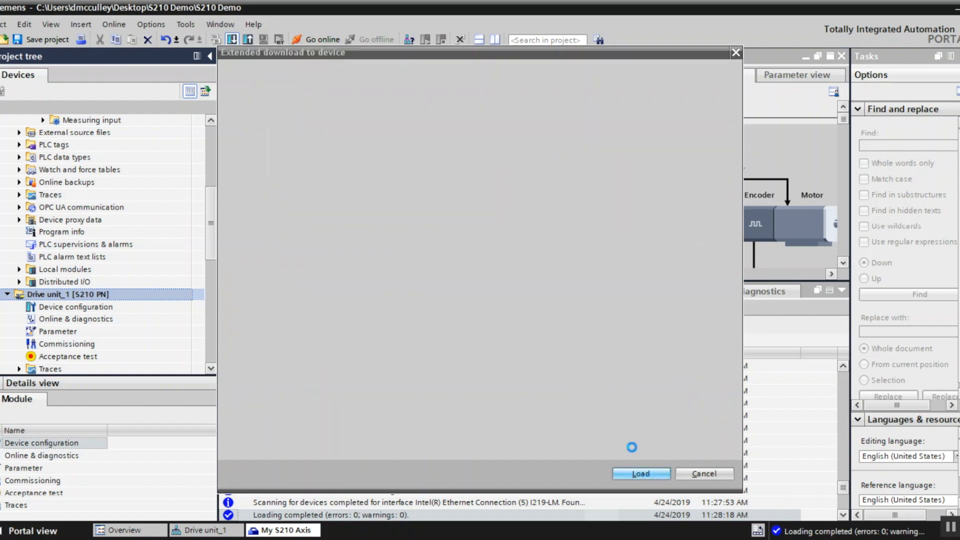
left_click(640, 473)
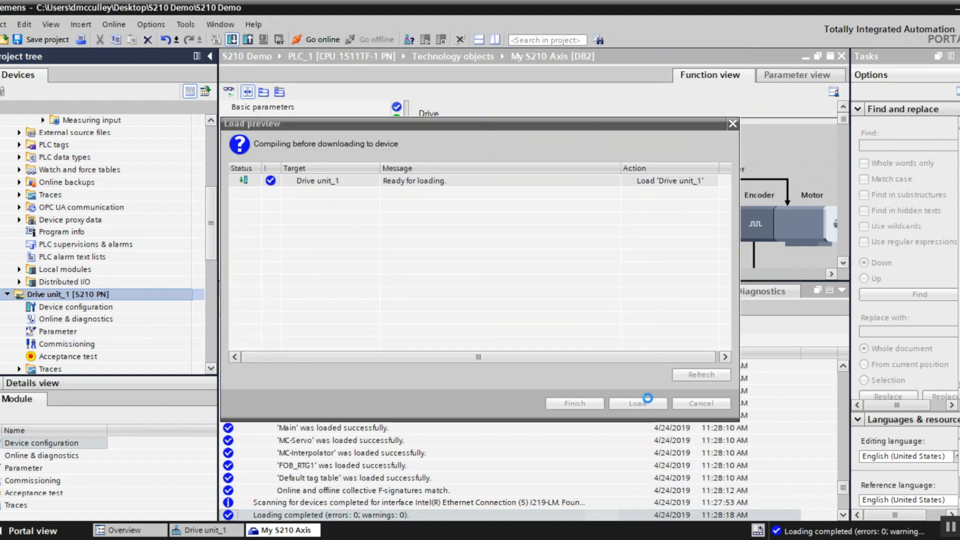
left_click(636, 403)
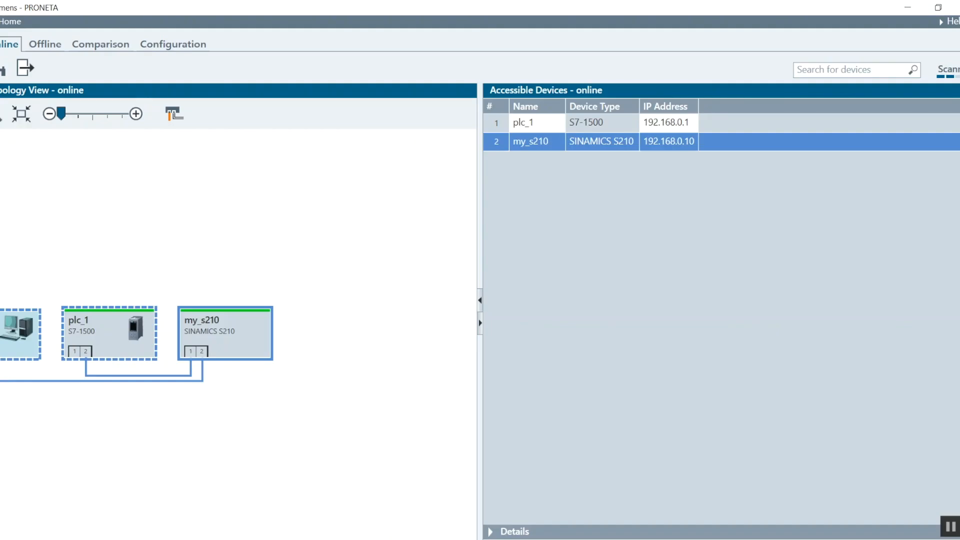
mouse_move(267, 336)
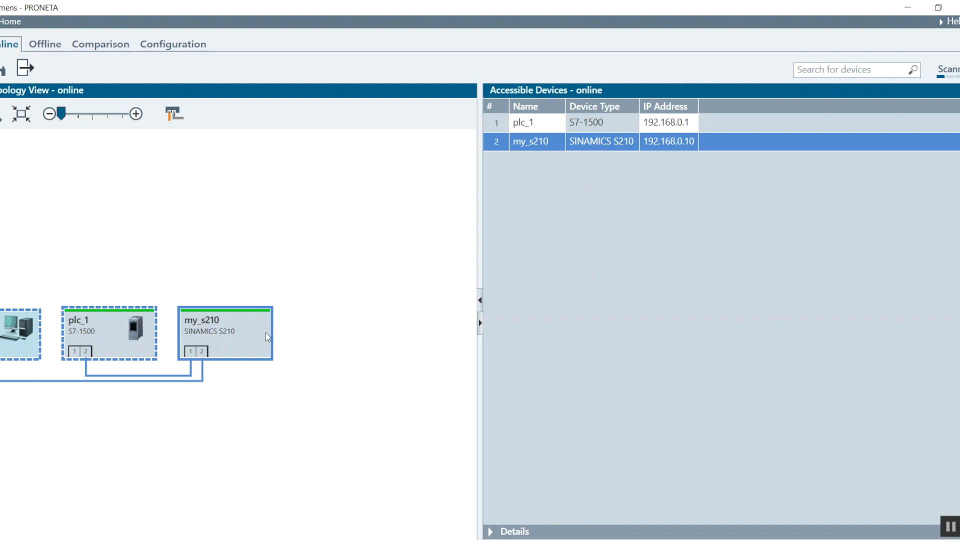
mouse_move(650, 161)
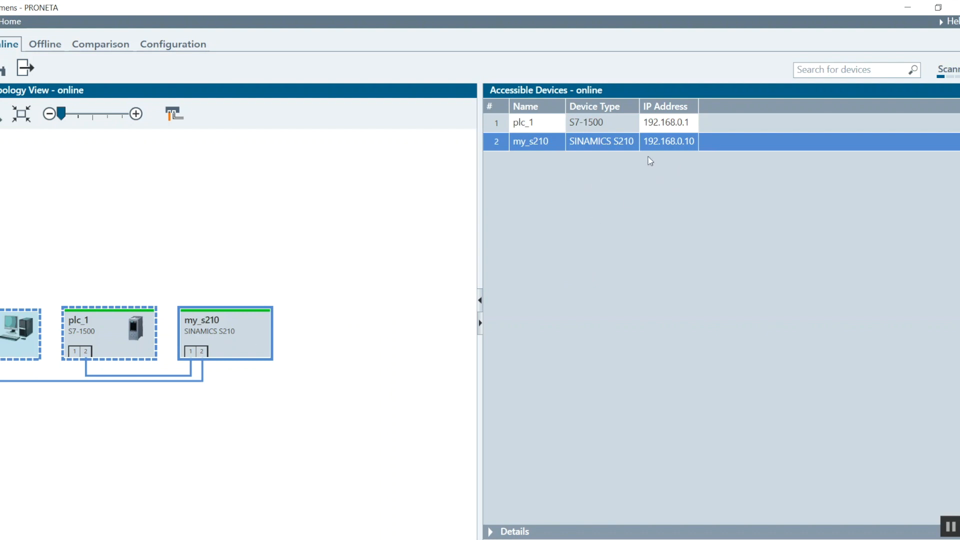
mouse_move(592, 156)
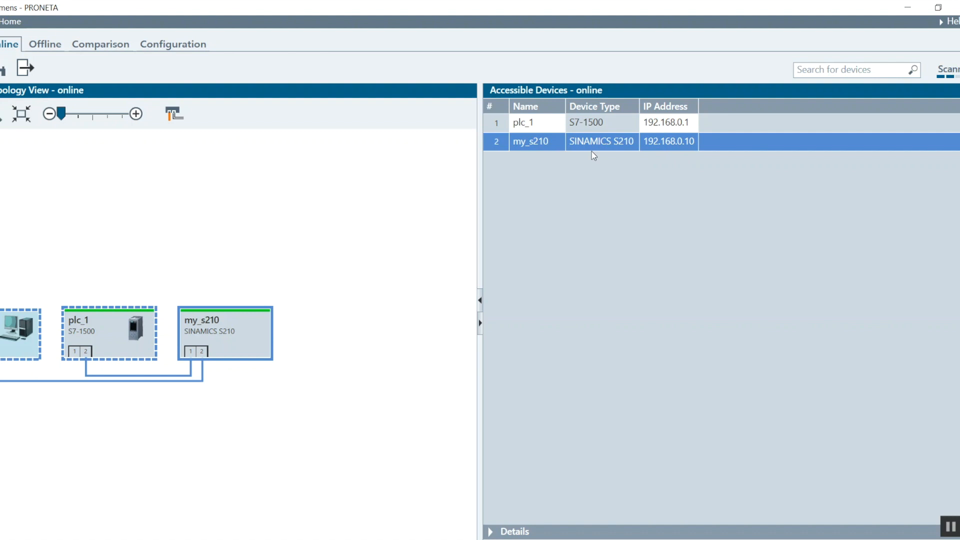
mouse_move(580, 321)
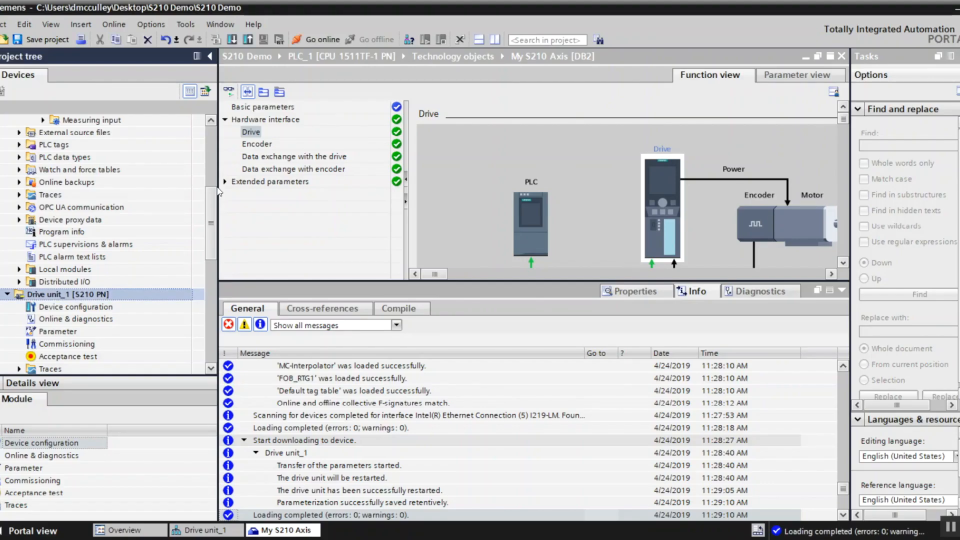
Step: Go online with PLC_1 at 192.168.0.1 and Drive unit_1 at 192.168.0.10
left_click(316, 39)
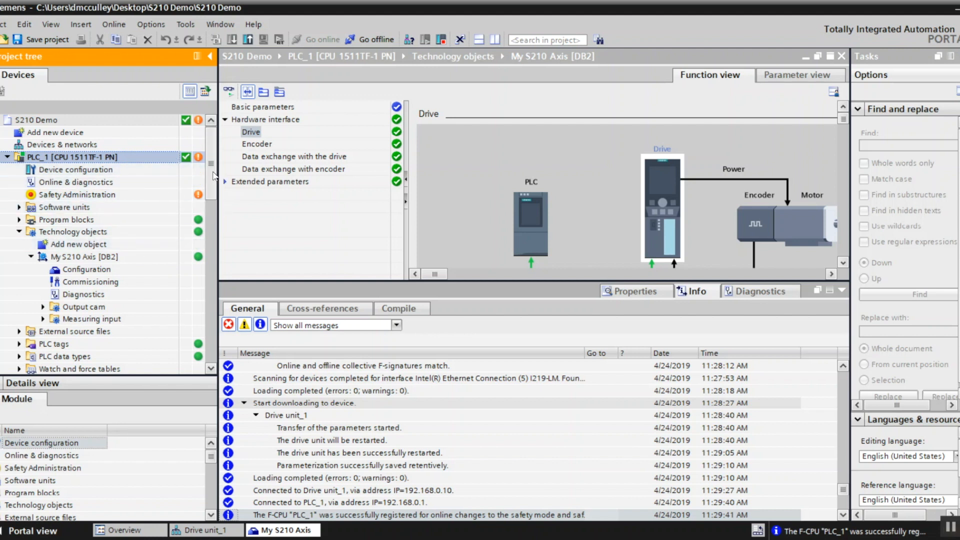
mouse_move(198, 194)
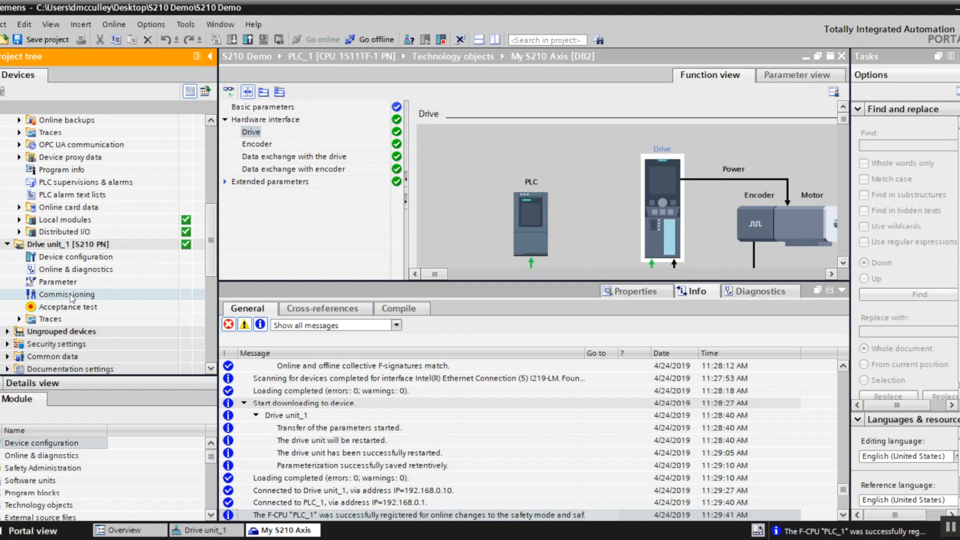
Step: Take master control on Drive unit_1's One Button Tuning page and enter a 720° path limit
left_click(66, 294)
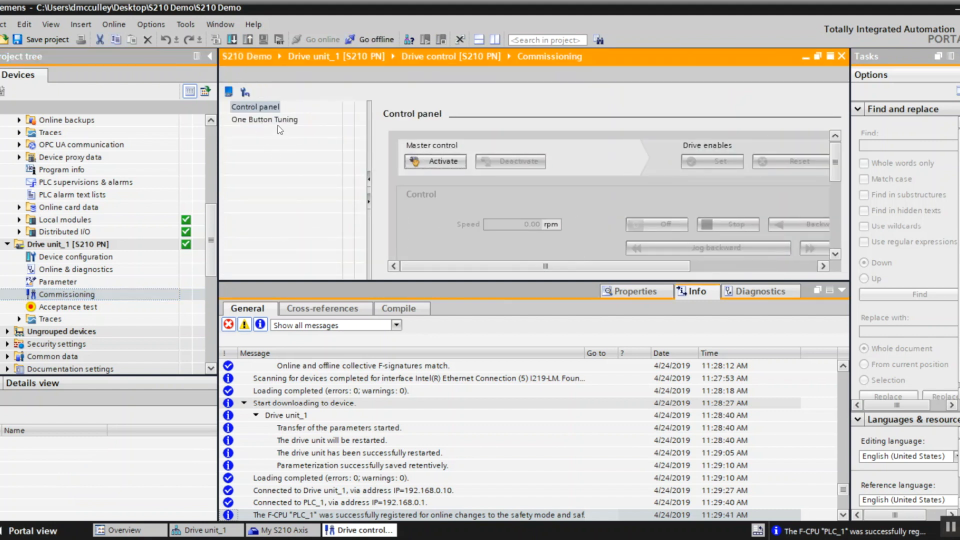
left_click(264, 119)
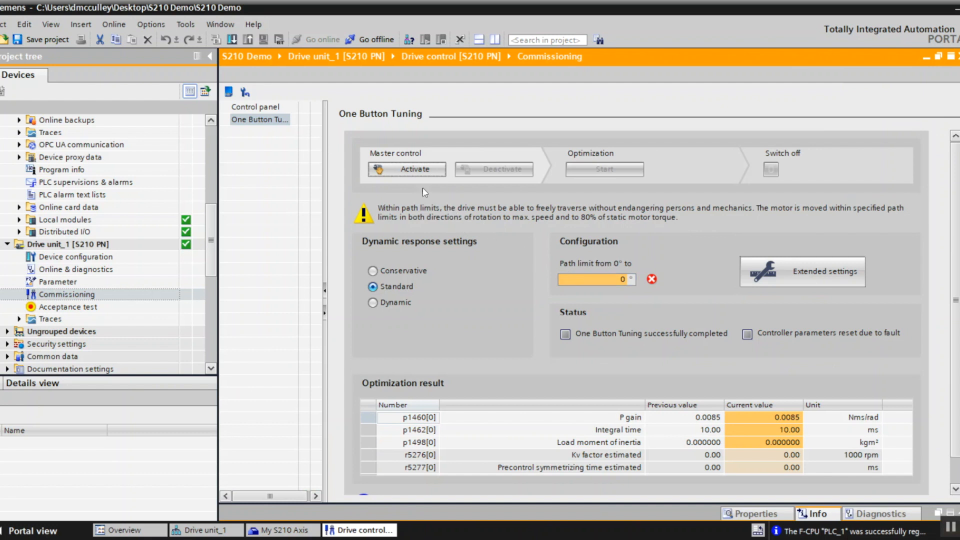
left_click(406, 169)
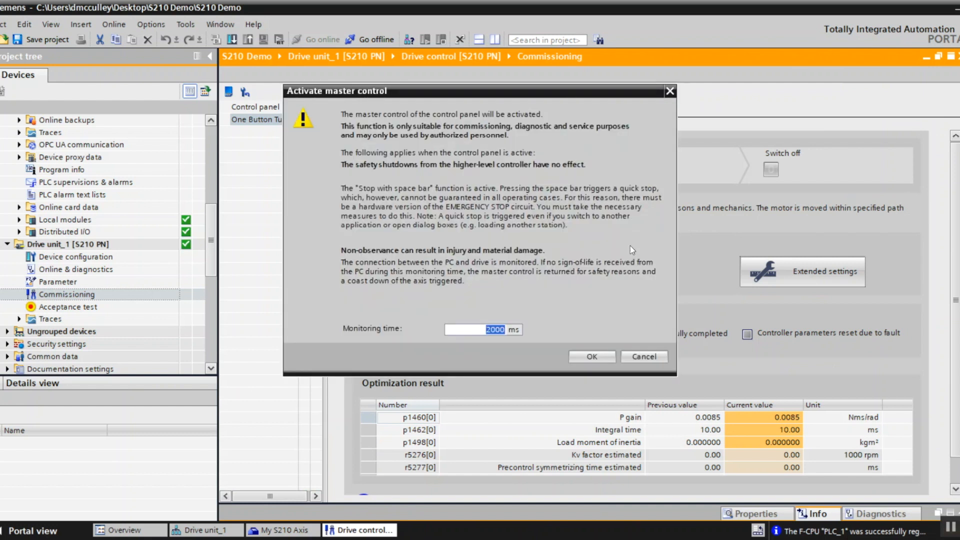
left_click(591, 357)
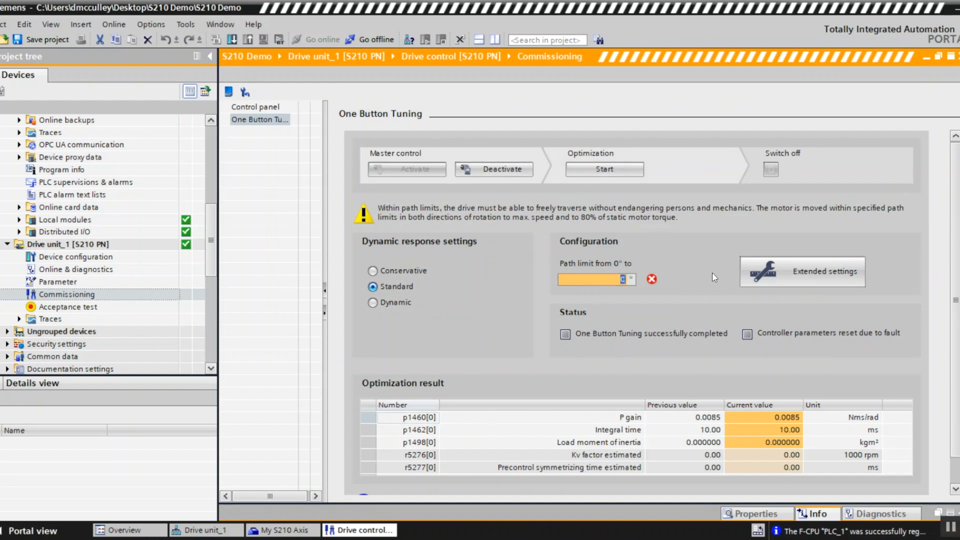
type("720")
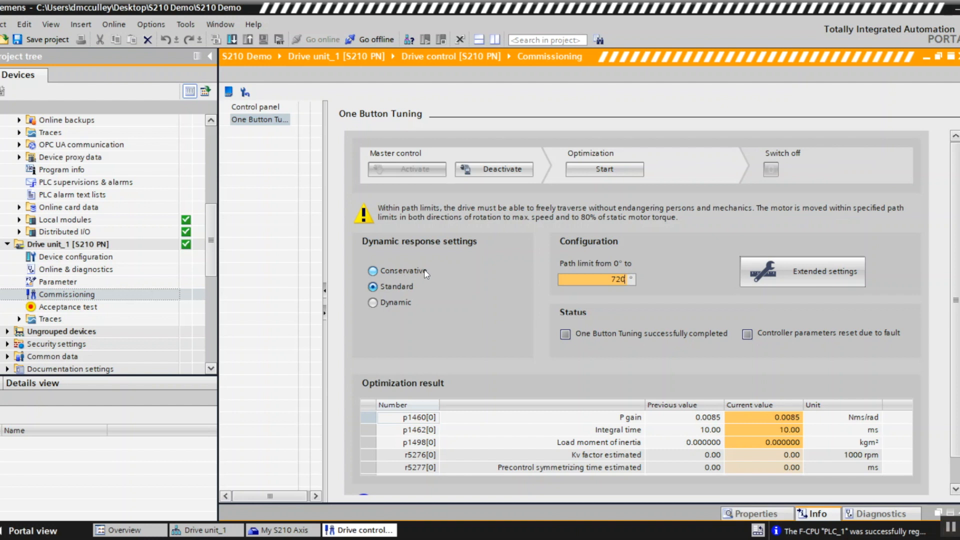
mouse_move(425, 284)
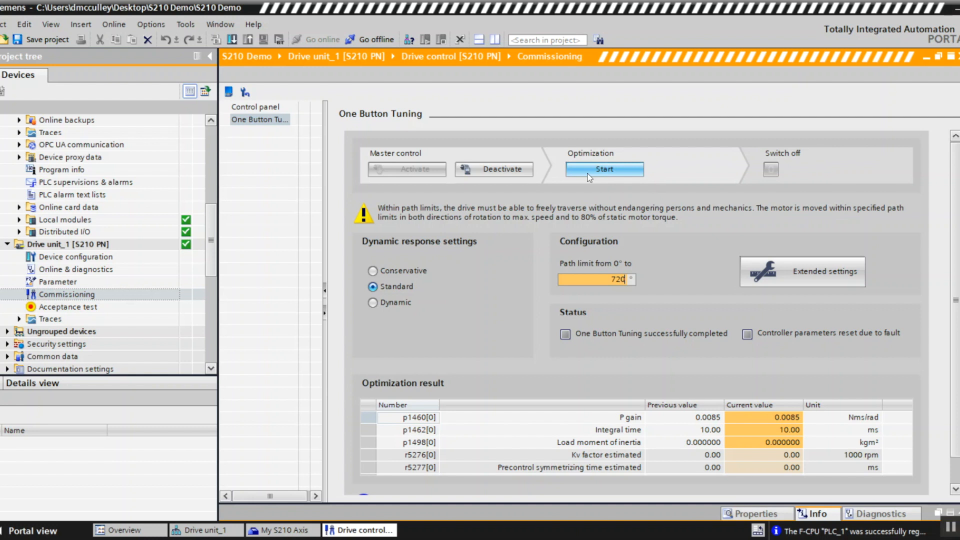
Step: Run One Button Tuning (P gain 0.0180, integral 3.30 ms), release master control, and show the control panel
left_click(603, 169)
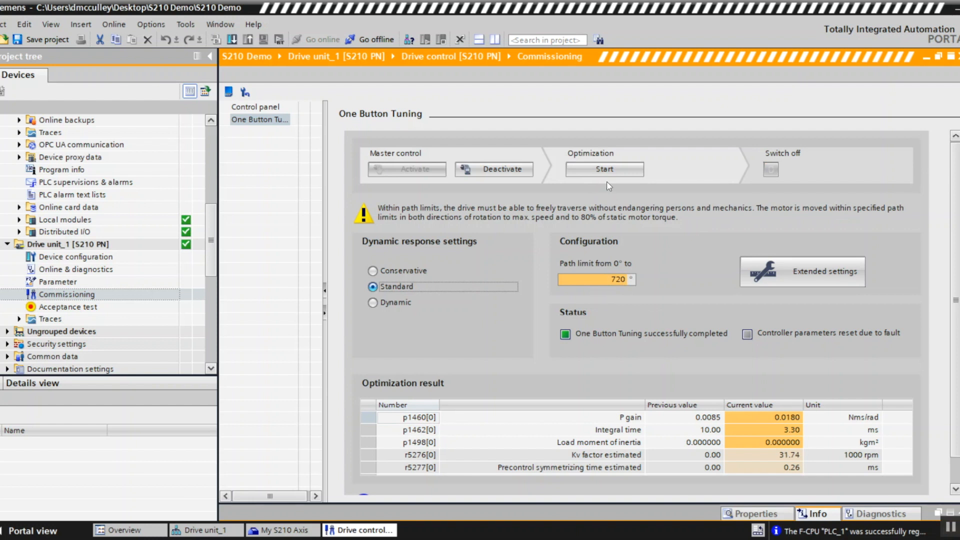
left_click(493, 169)
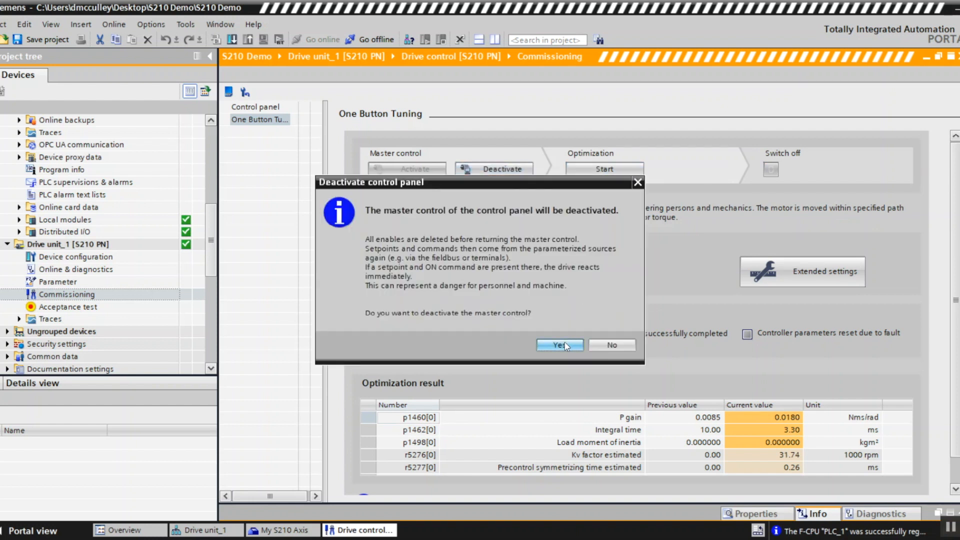
left_click(557, 344)
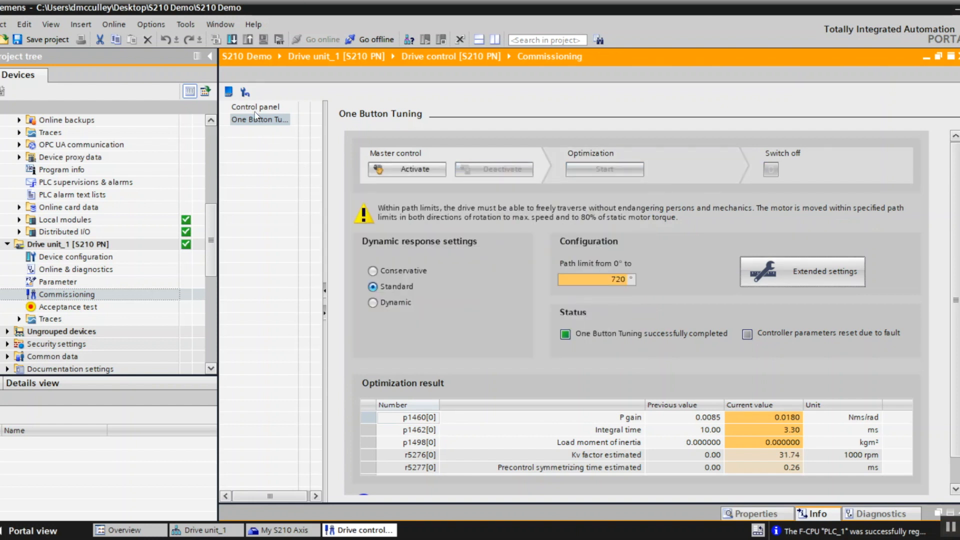
left_click(255, 106)
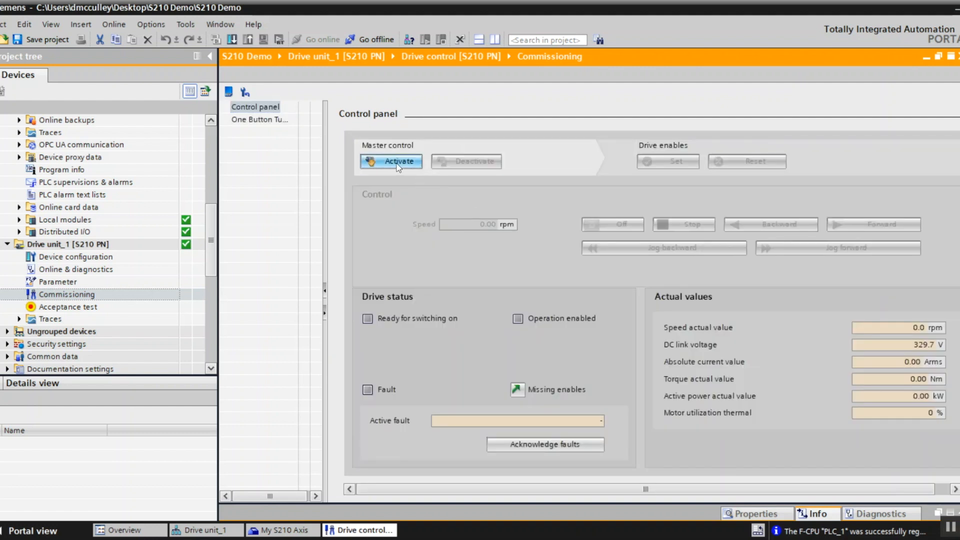
Step: Take master control, set enables, and run the motor forward at 3000 rpm
left_click(391, 161)
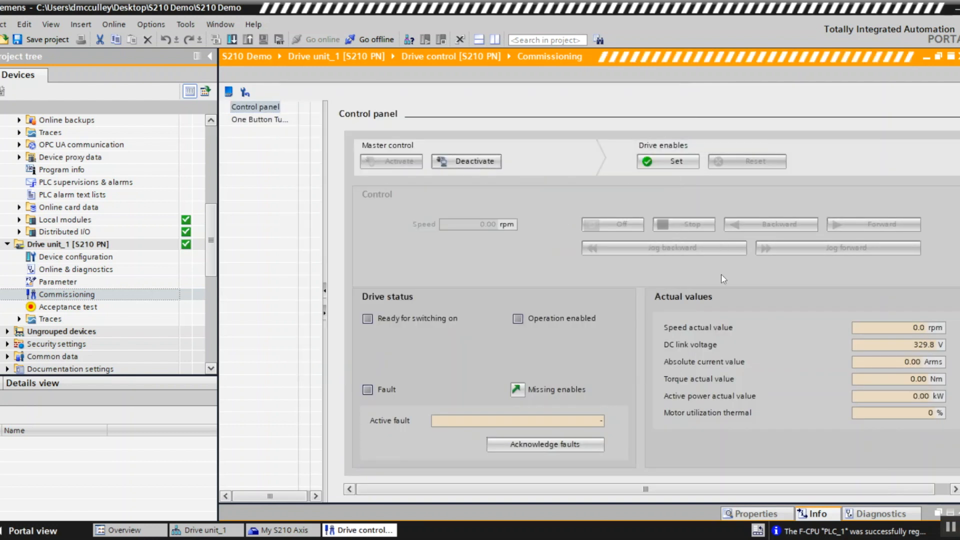
left_click(666, 161)
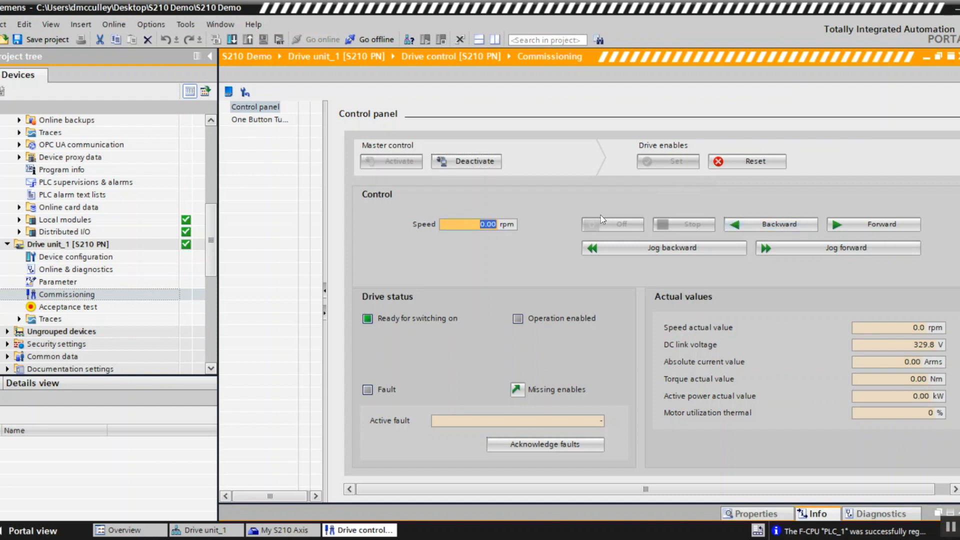
type("3000")
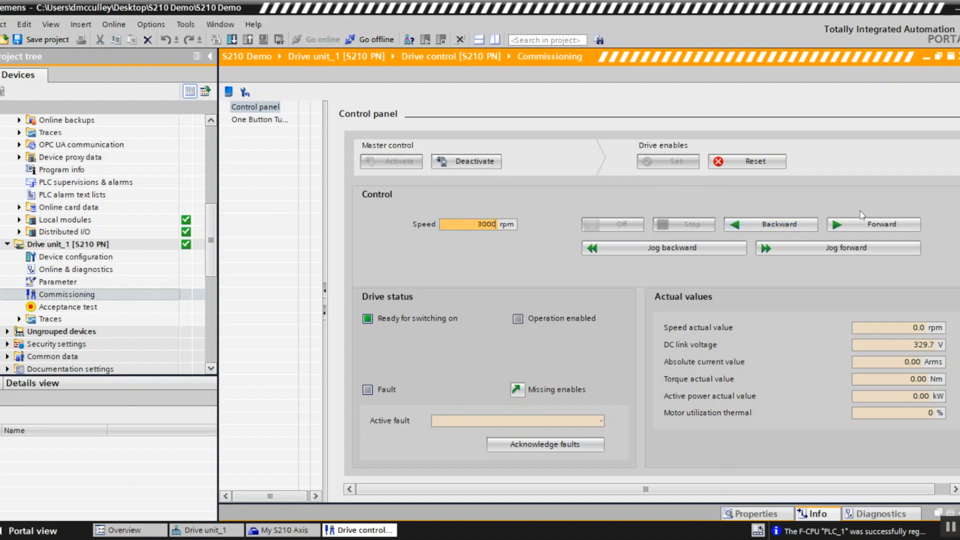
left_click(873, 224)
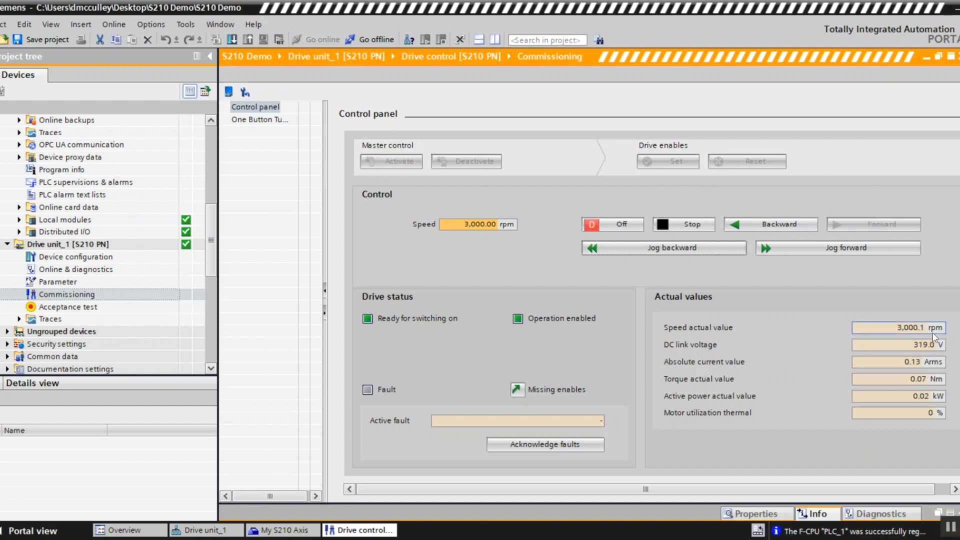
Step: Run the motor backward, stop it, and release master control
left_click(663, 247)
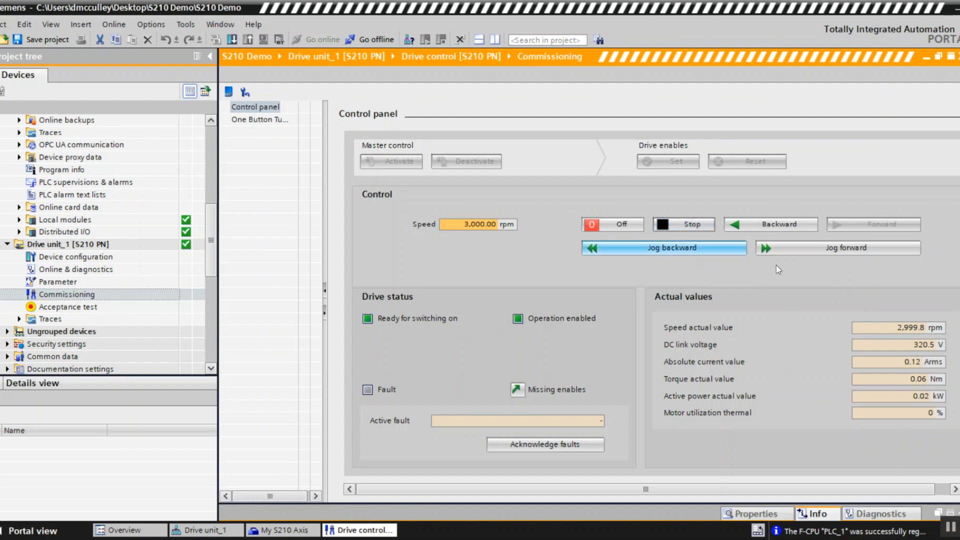
left_click(872, 224)
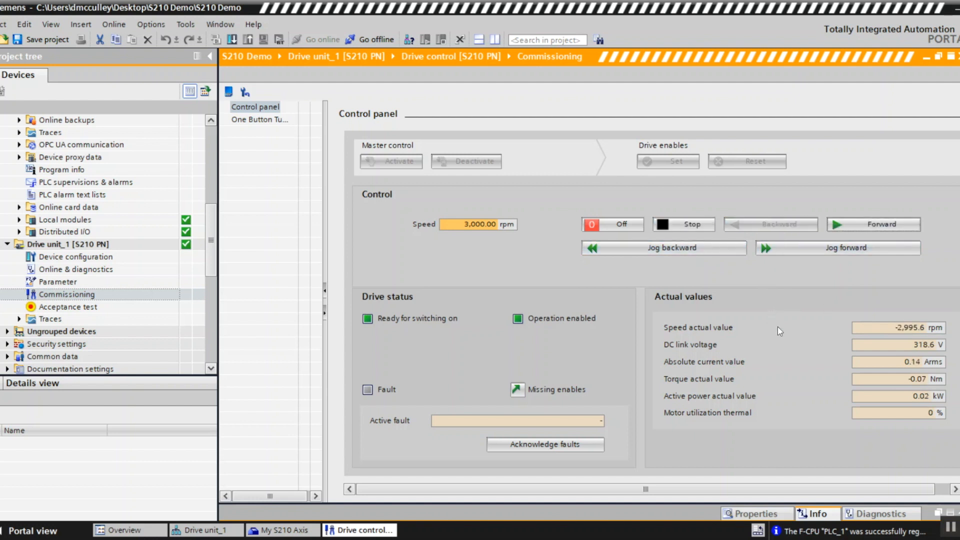
left_click(683, 224)
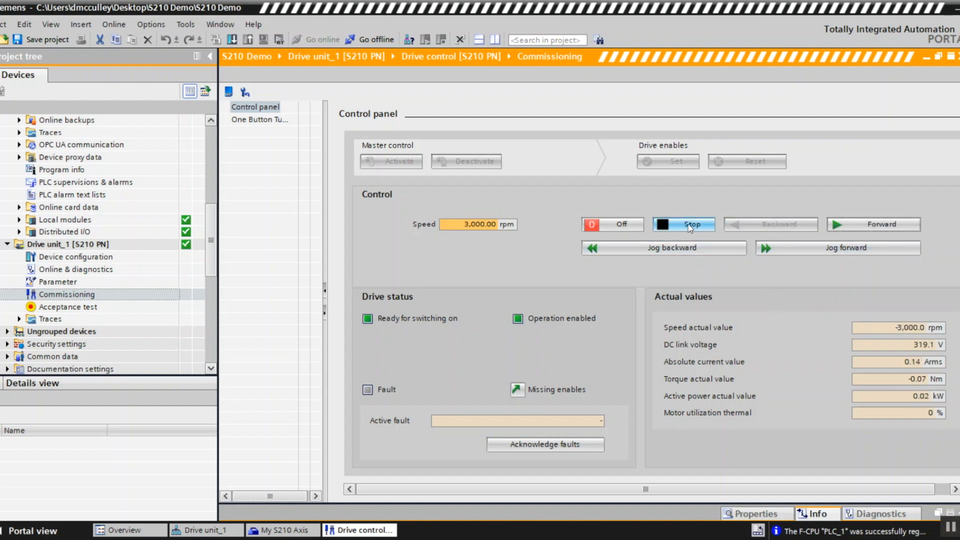
left_click(684, 224)
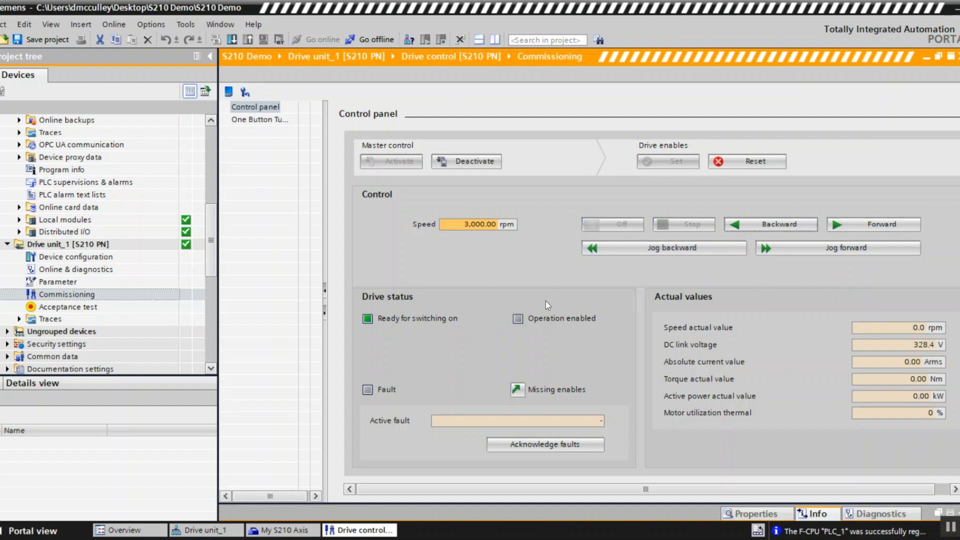
mouse_move(495, 180)
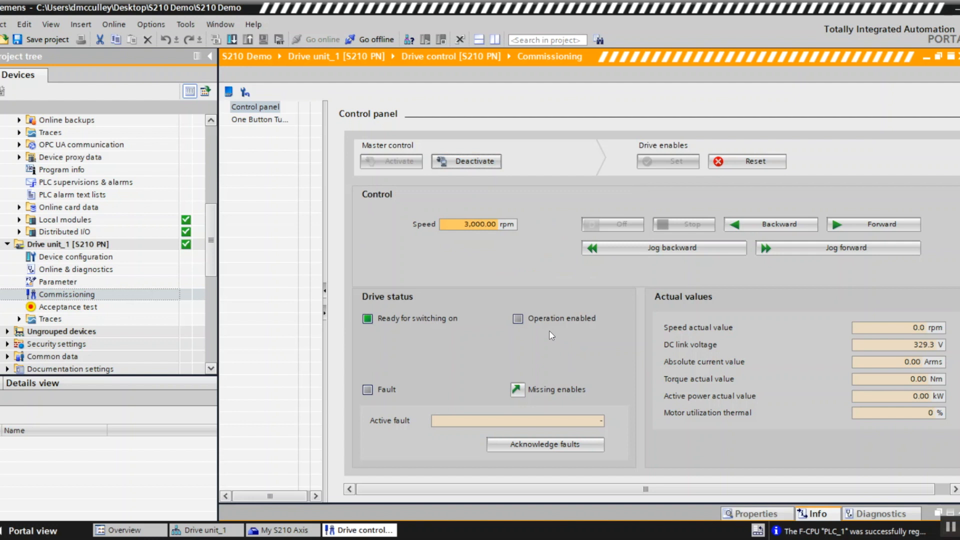
left_click(466, 161)
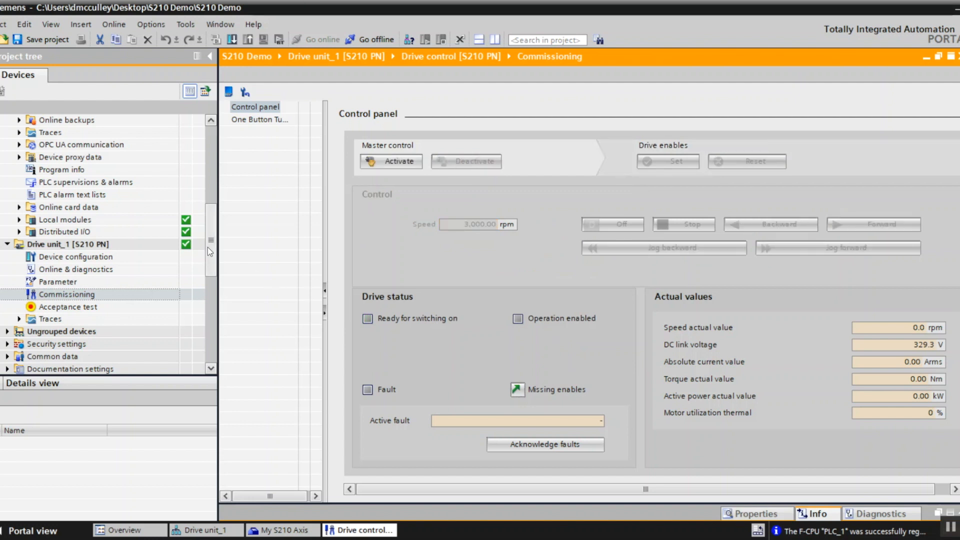